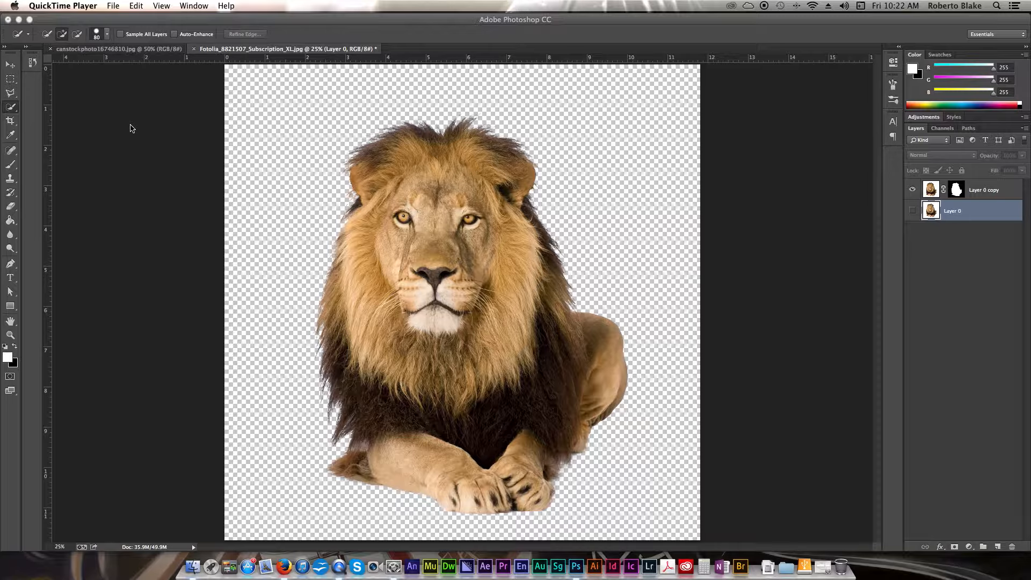
pyautogui.moveTo(279, 222)
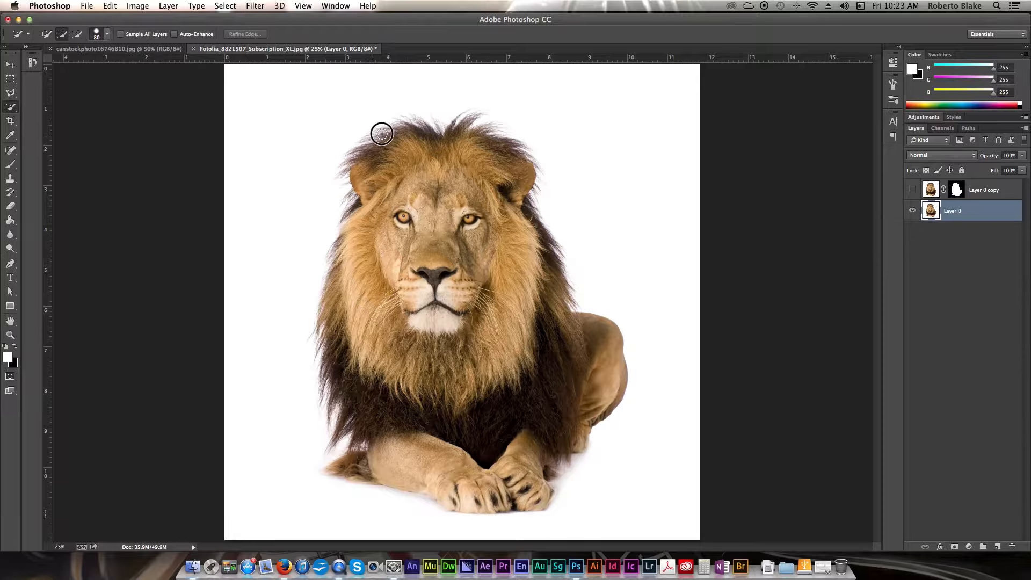
# Paint Quick Selection over the mane, right cheek and body until the whole lion is selected.
pyautogui.moveTo(382, 134); pyautogui.dragTo(433, 126)
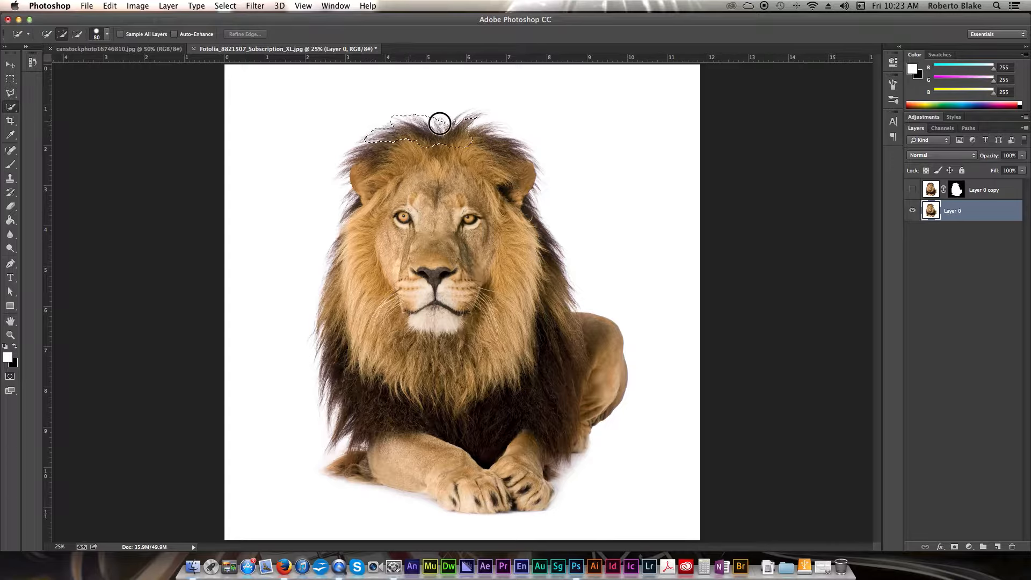
pyautogui.moveTo(439, 124); pyautogui.dragTo(469, 117)
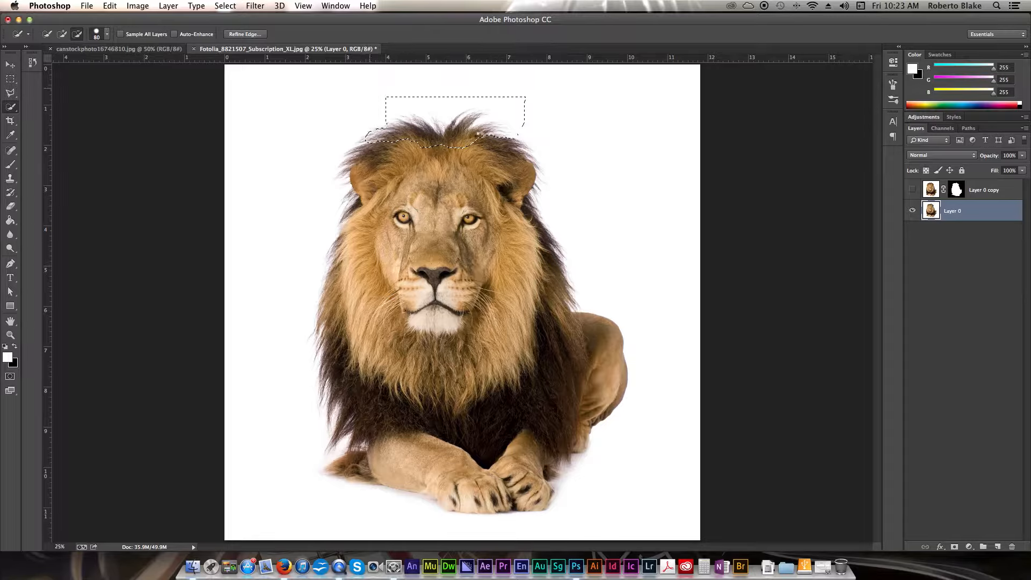
pyautogui.moveTo(453, 132); pyautogui.dragTo(506, 197)
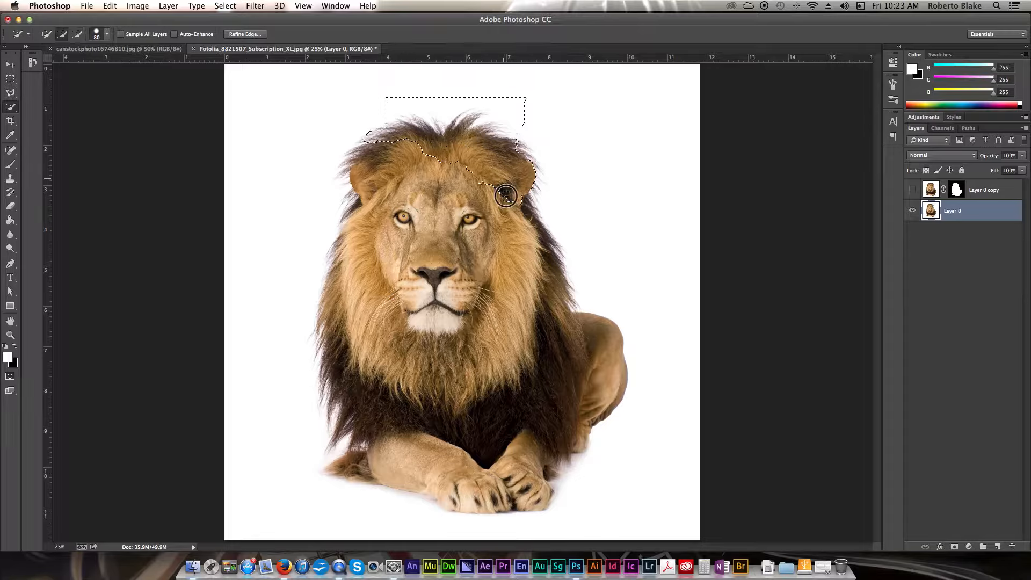
pyautogui.moveTo(507, 197); pyautogui.dragTo(533, 260)
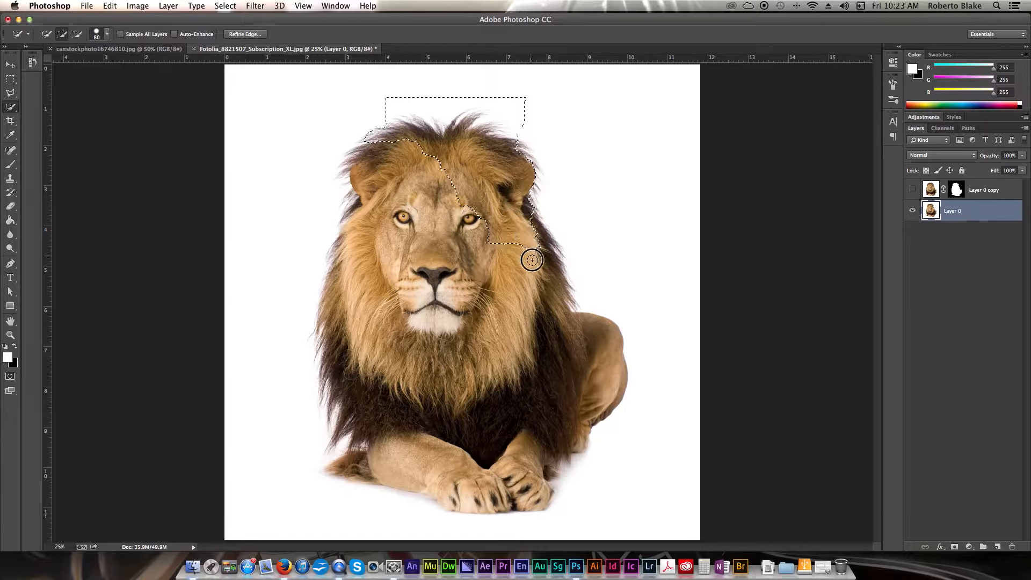
pyautogui.moveTo(533, 260); pyautogui.dragTo(554, 288)
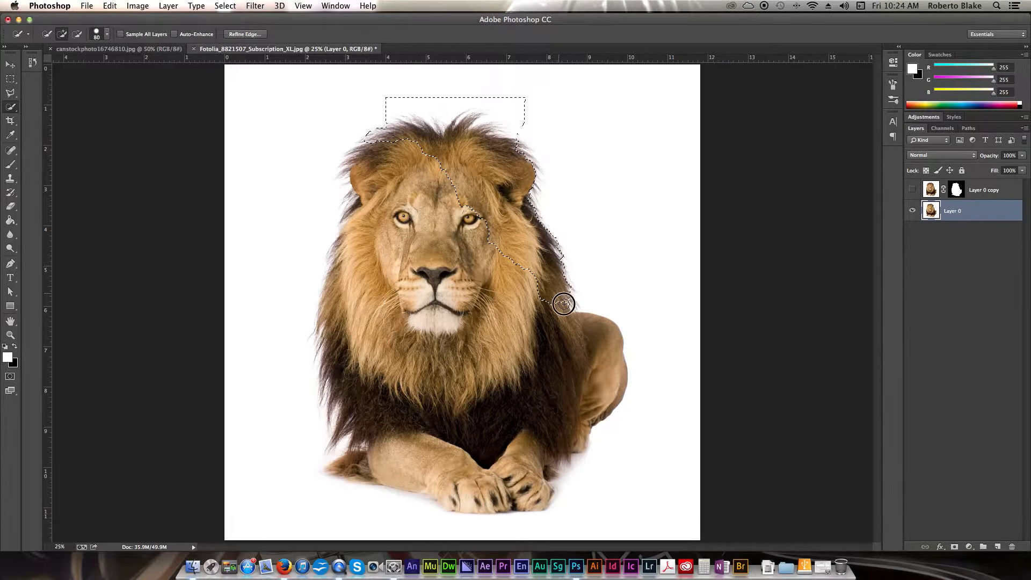
pyautogui.moveTo(563, 304); pyautogui.dragTo(305, 459)
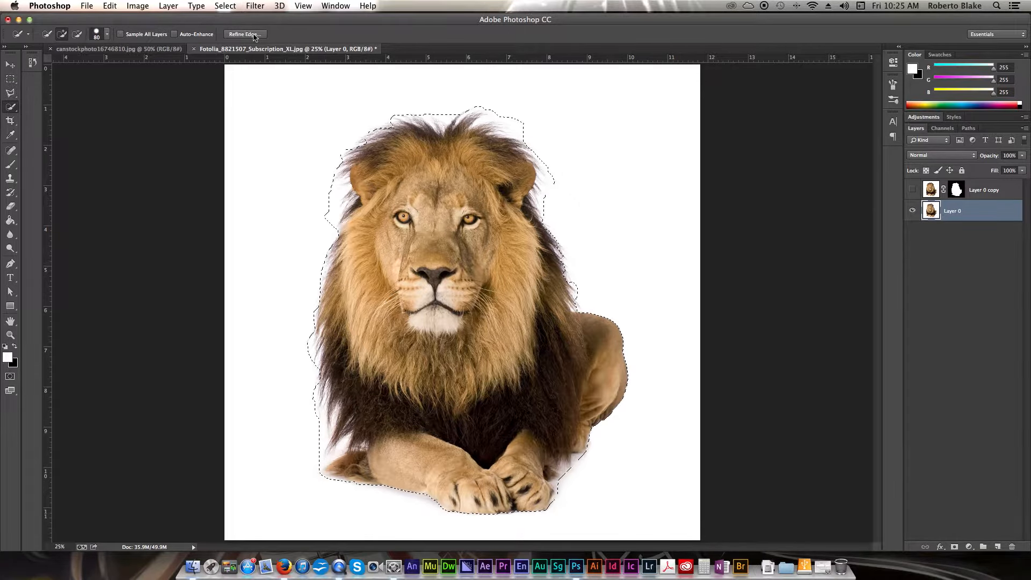
# Open Refine Edge and preview On Black, On White, Black & White, On Layers, then Overlay.
pyautogui.click(245, 34)
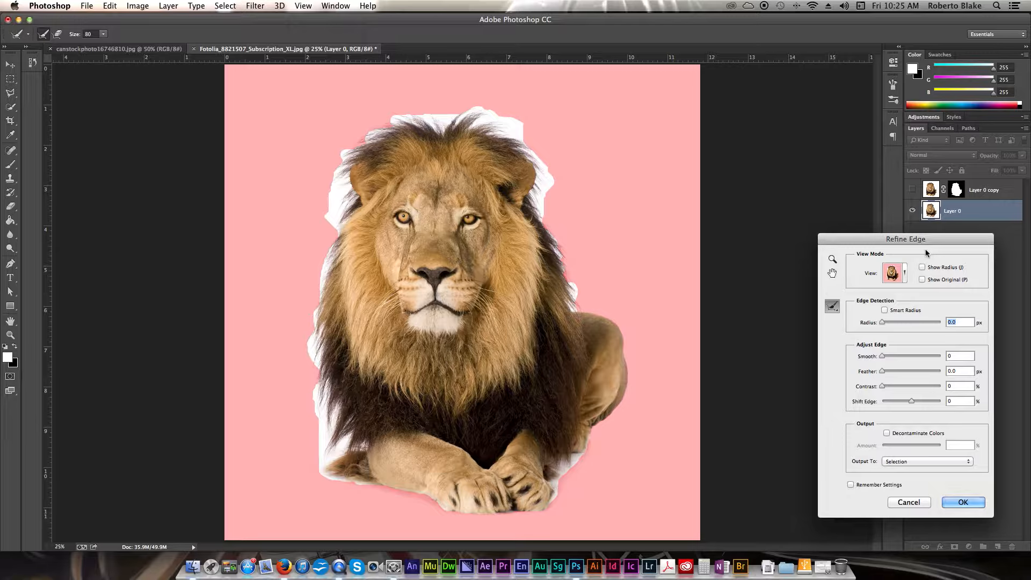
pyautogui.moveTo(545, 232)
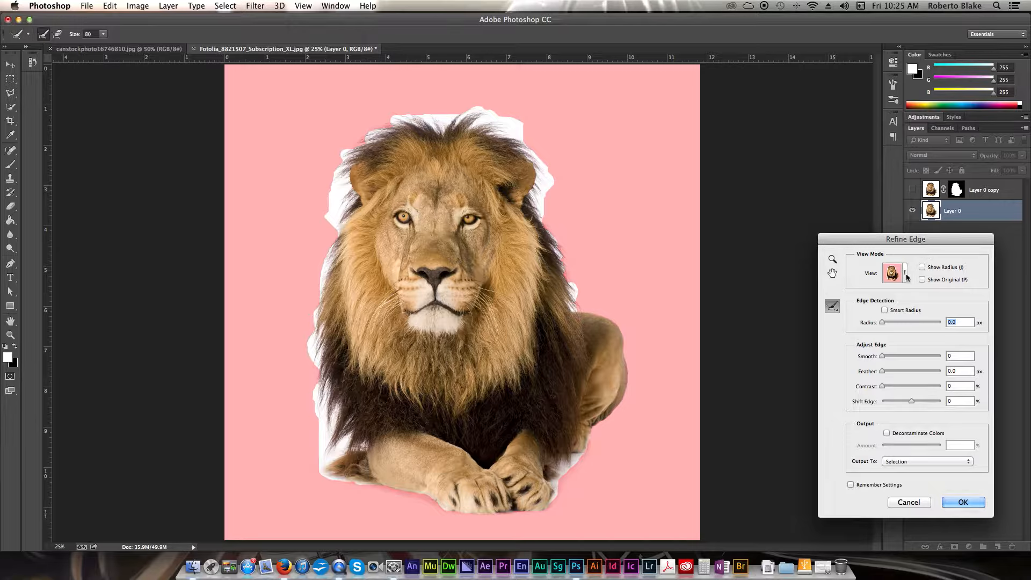
pyautogui.click(896, 272)
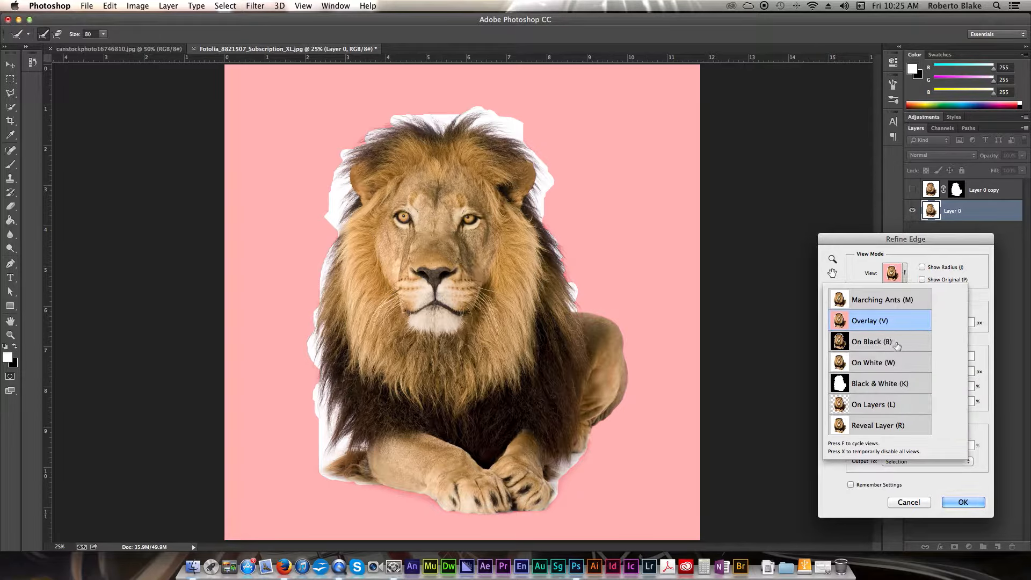
pyautogui.click(872, 342)
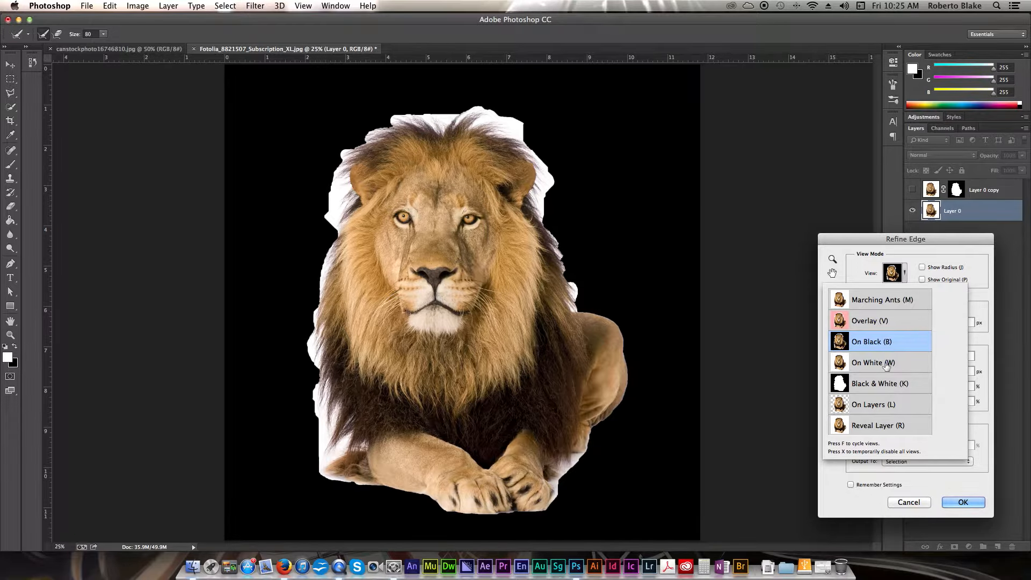
pyautogui.click(879, 383)
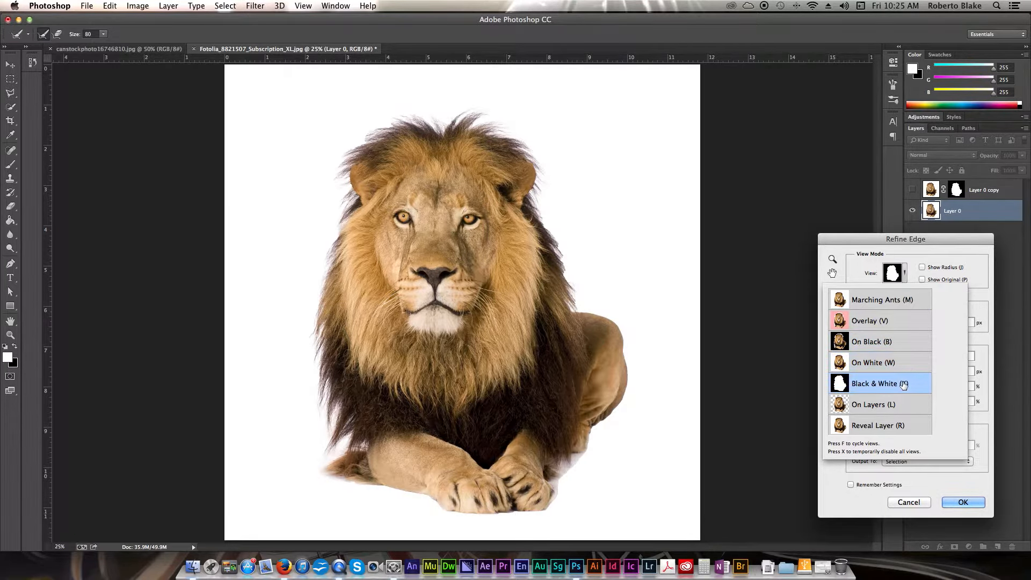
pyautogui.click(879, 384)
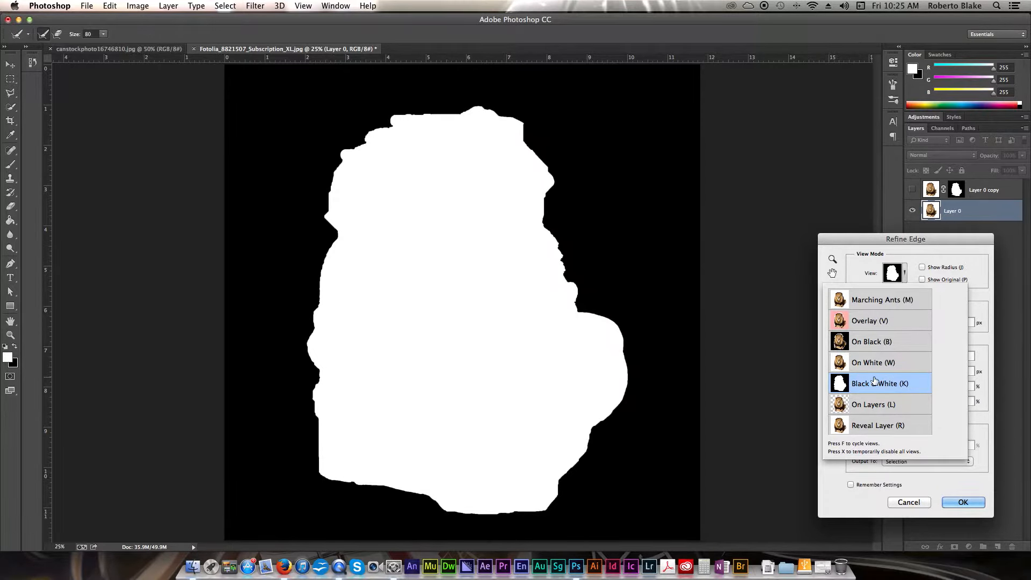
pyautogui.click(873, 404)
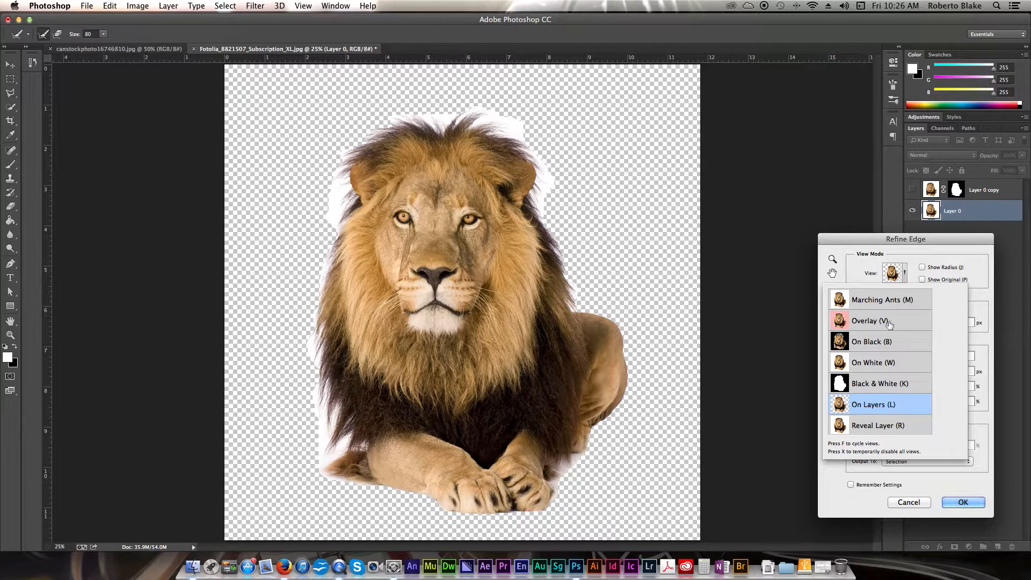
pyautogui.click(869, 320)
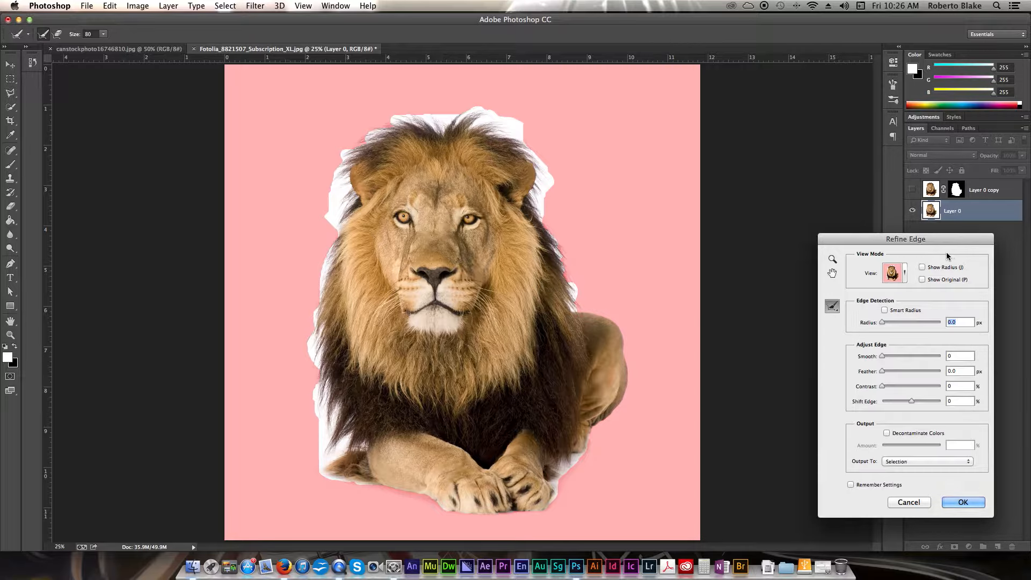
pyautogui.moveTo(902, 308)
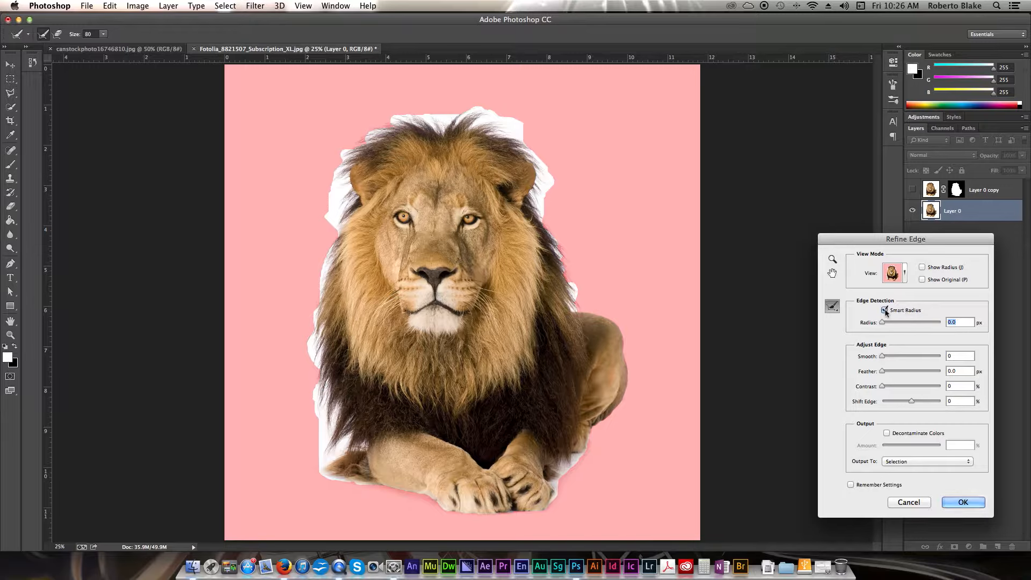
# Enable Smart Radius and drag the Radius slider to about 2.5 px.
pyautogui.click(885, 310)
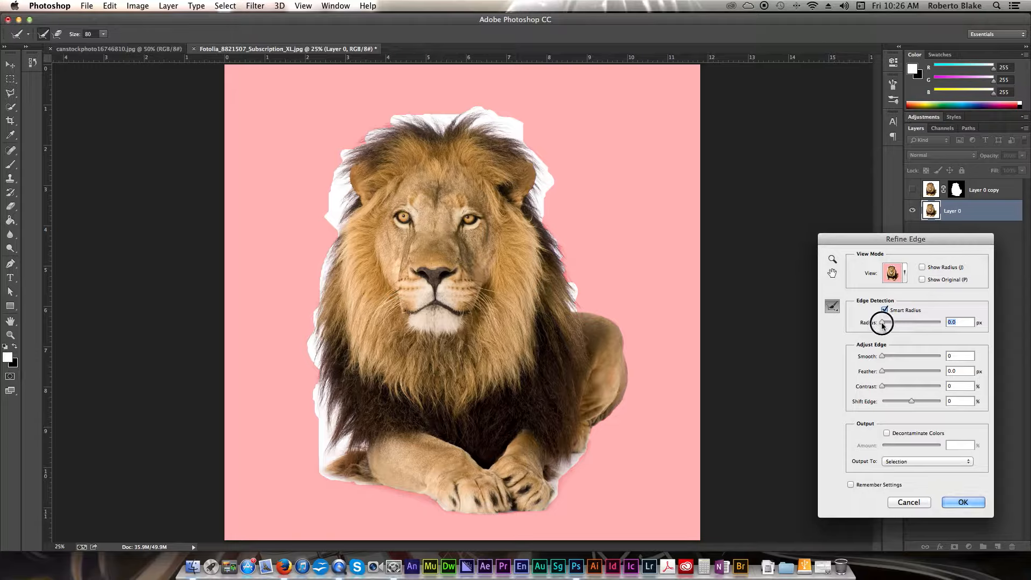
pyautogui.moveTo(881, 322); pyautogui.dragTo(890, 322)
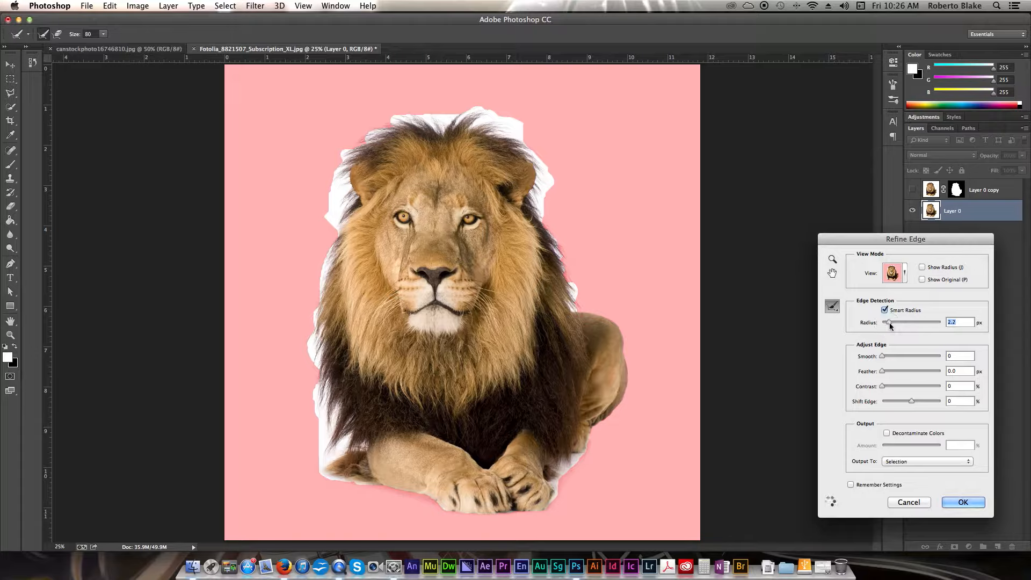
pyautogui.moveTo(913, 322); pyautogui.dragTo(886, 322)
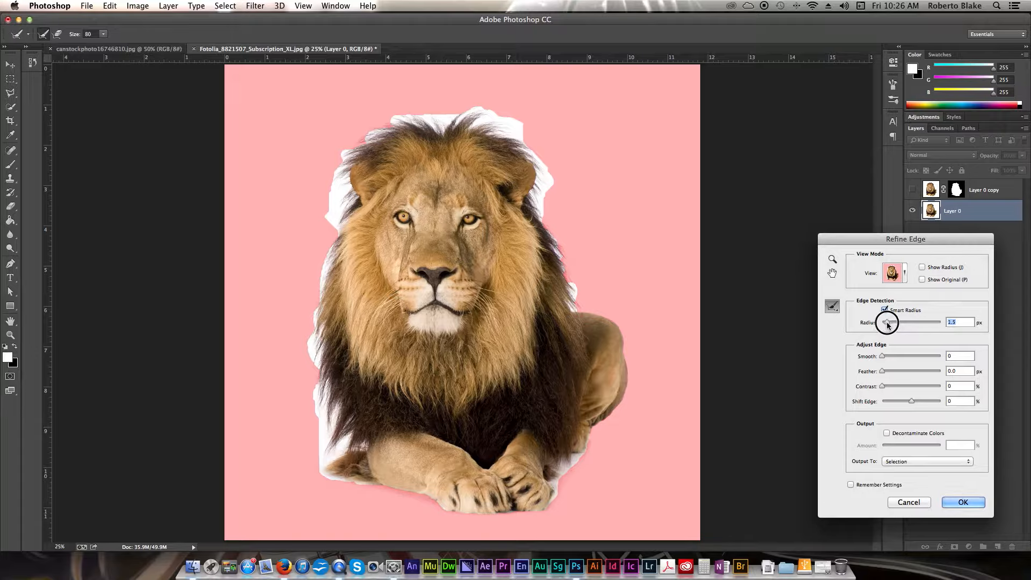
pyautogui.moveTo(887, 322); pyautogui.dragTo(891, 322)
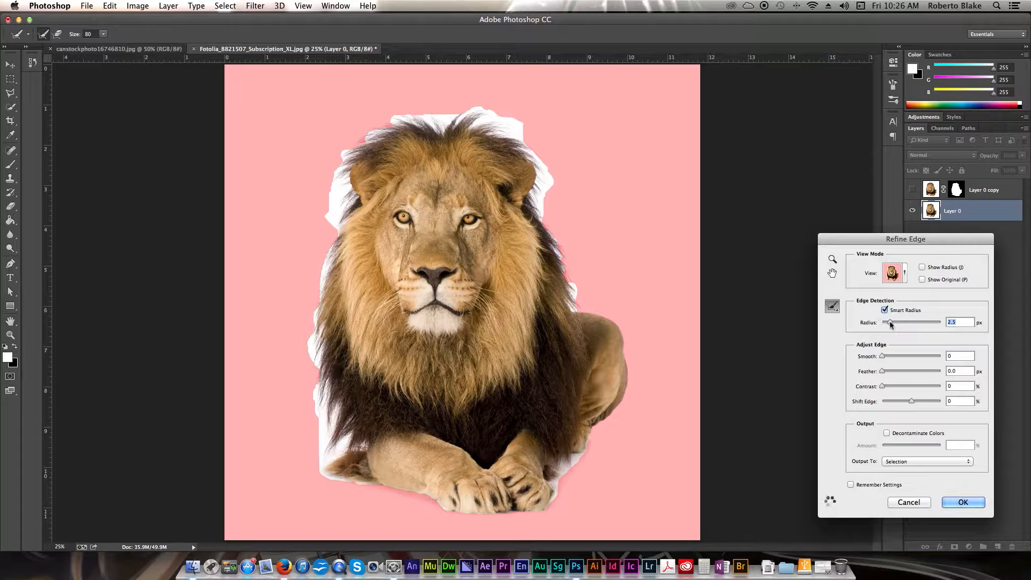
pyautogui.moveTo(890, 323)
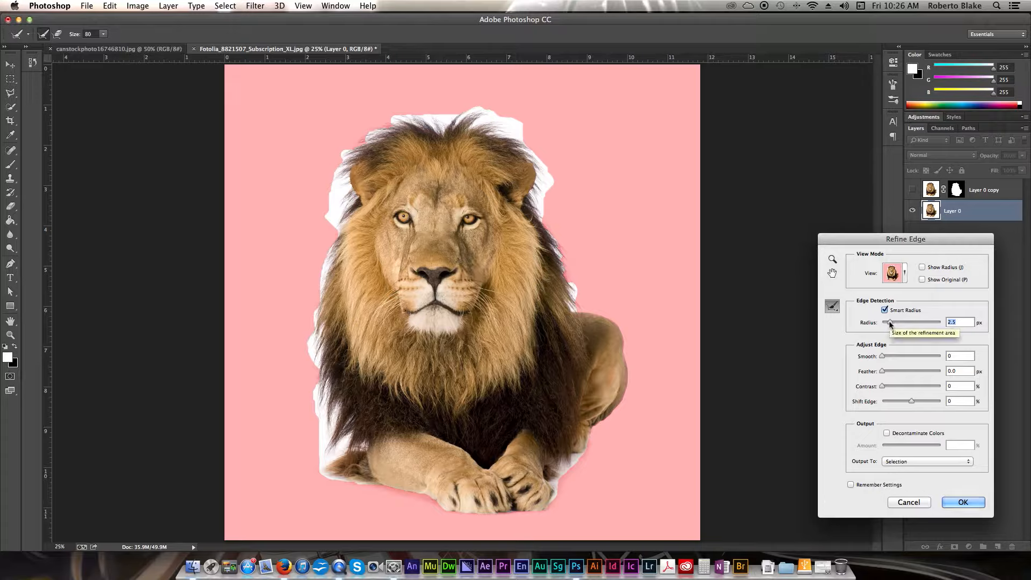
pyautogui.moveTo(538, 192)
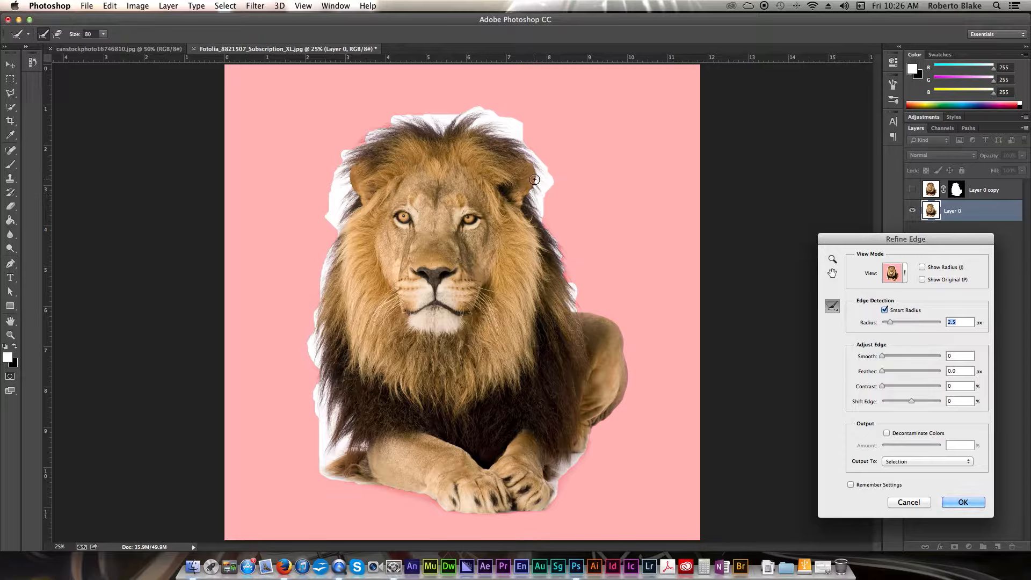
pyautogui.moveTo(538, 197)
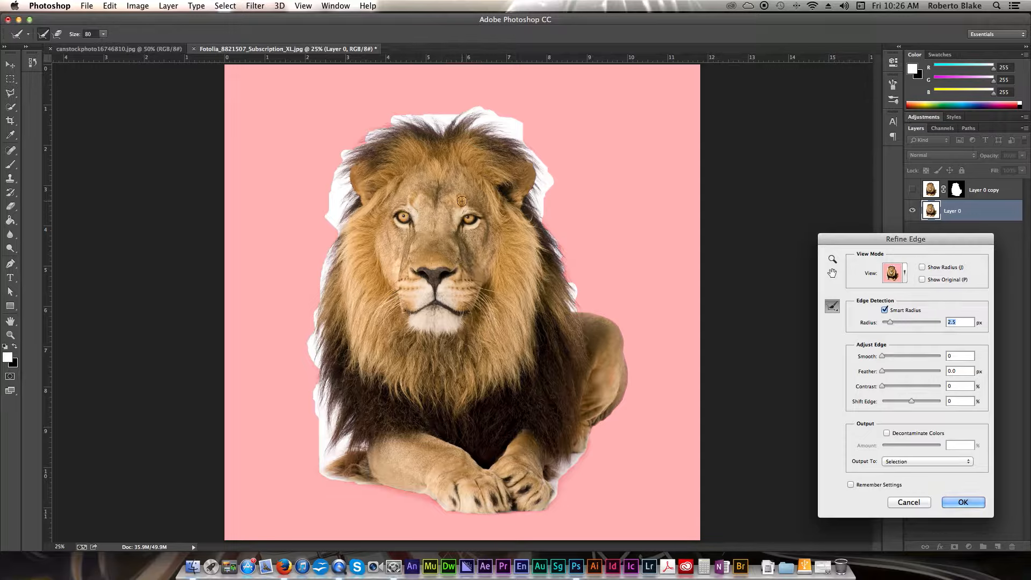
pyautogui.moveTo(538, 216)
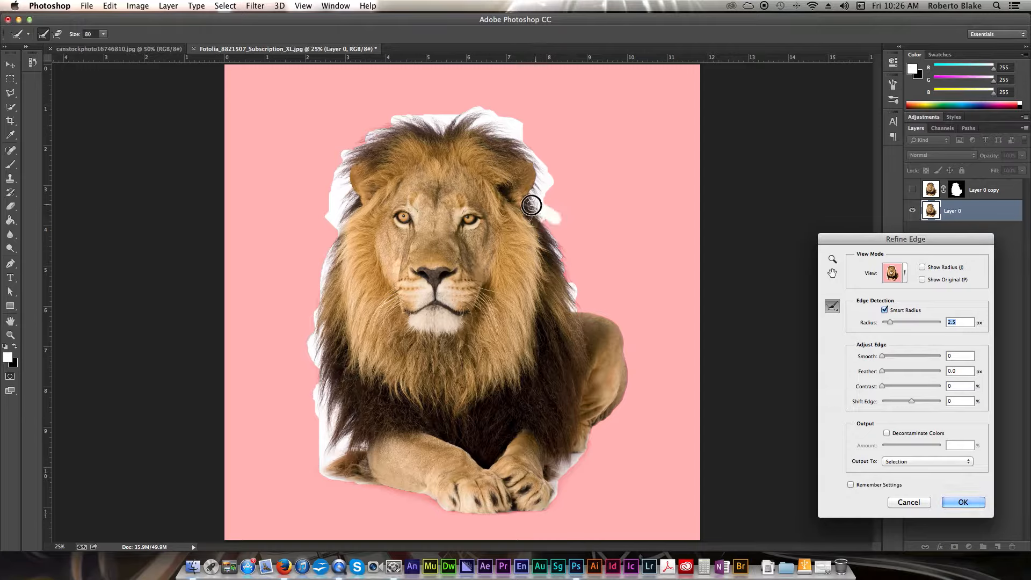
# Brush the refine radius along the mane's top and left edge down to the front paws.
pyautogui.moveTo(531, 205); pyautogui.dragTo(550, 176)
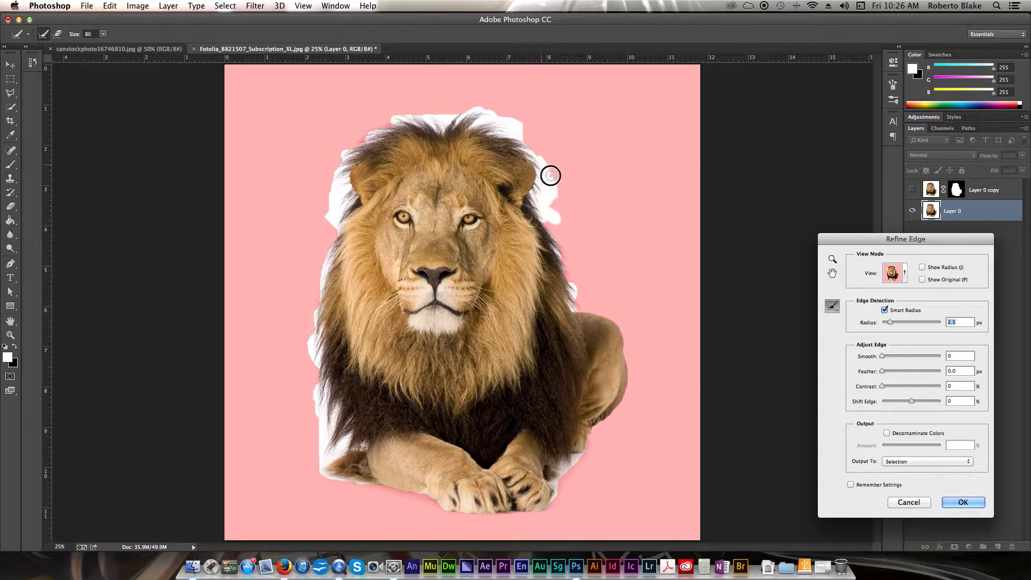
pyautogui.moveTo(551, 175); pyautogui.dragTo(487, 133)
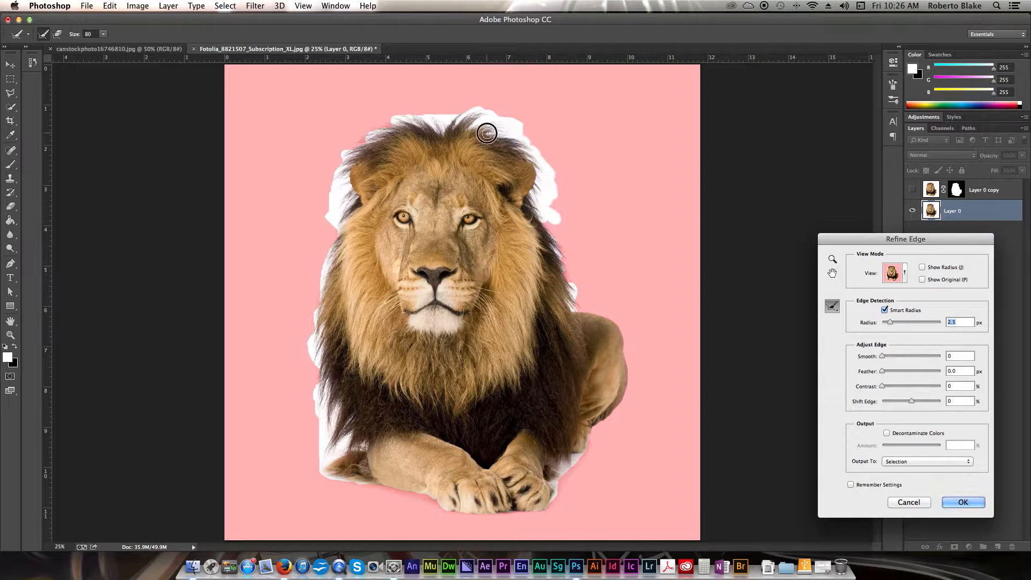
pyautogui.moveTo(487, 133); pyautogui.dragTo(477, 117)
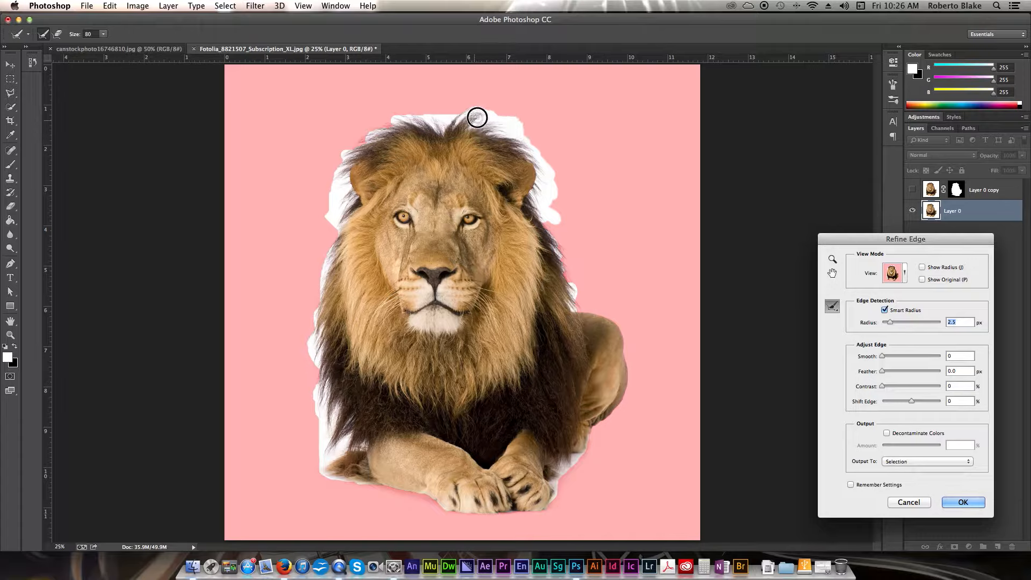
pyautogui.moveTo(477, 117); pyautogui.dragTo(431, 119)
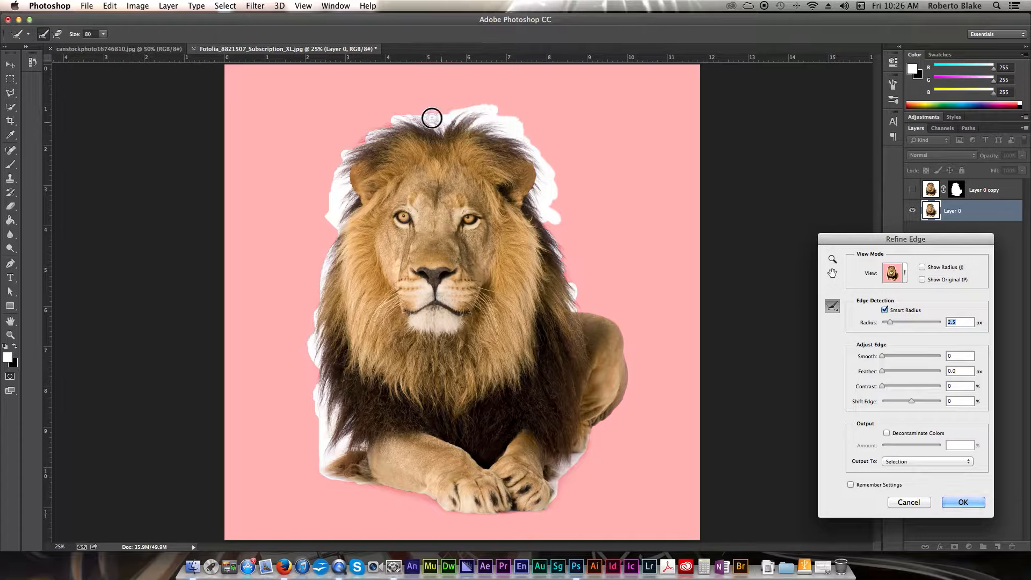
pyautogui.moveTo(432, 118); pyautogui.dragTo(430, 131)
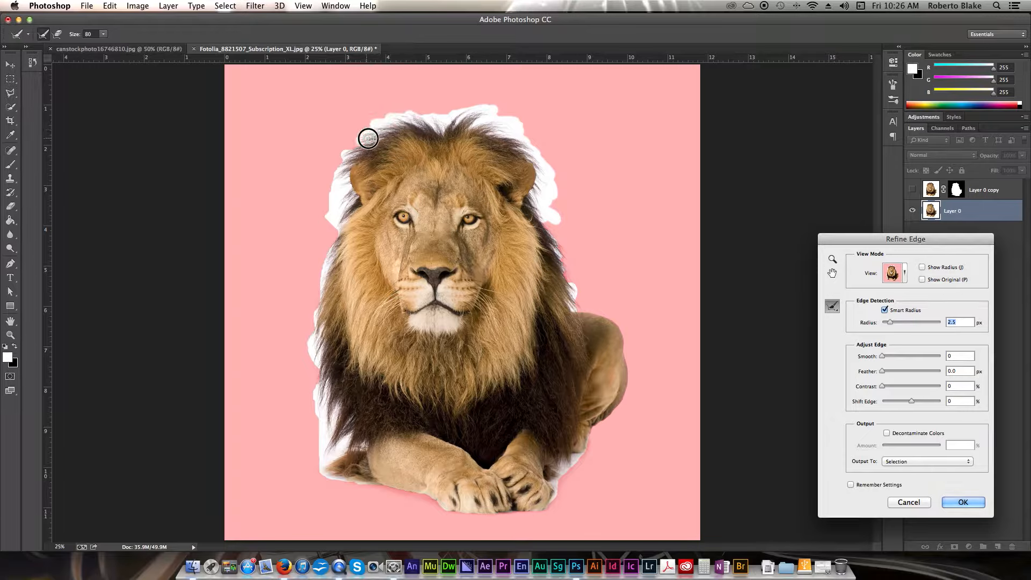
pyautogui.moveTo(367, 138); pyautogui.dragTo(337, 172)
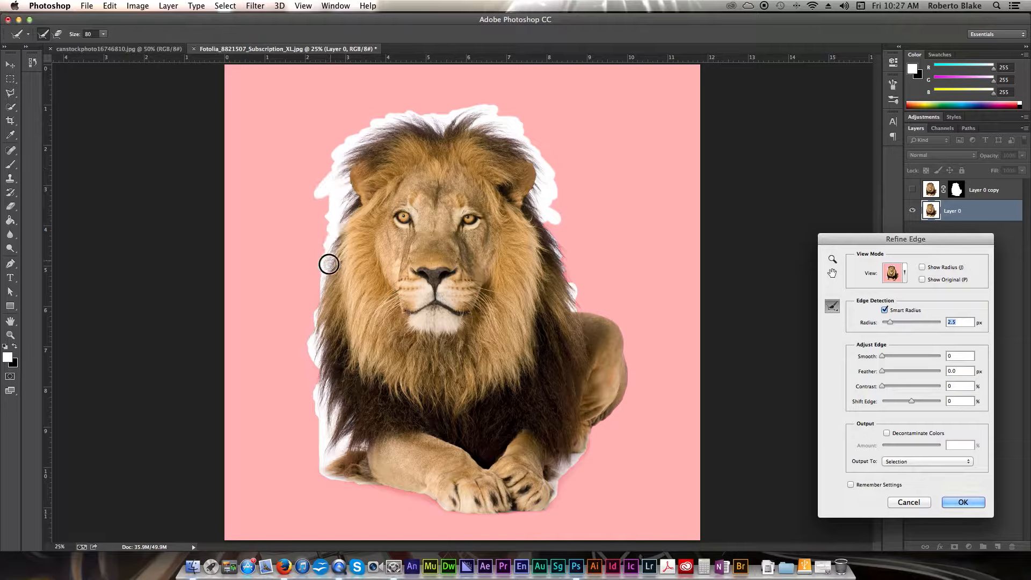
pyautogui.moveTo(329, 263); pyautogui.dragTo(315, 369)
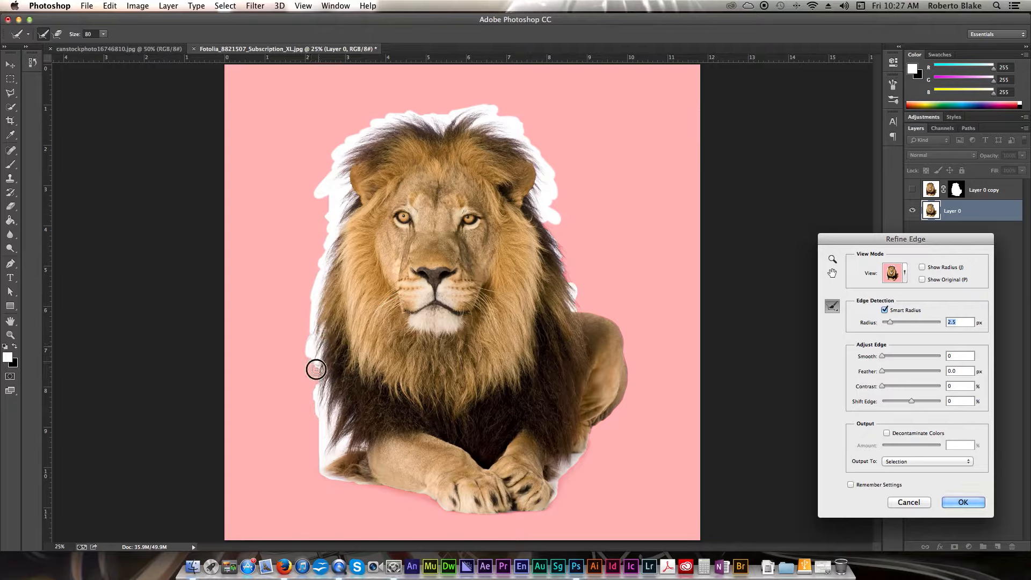
pyautogui.moveTo(316, 368); pyautogui.dragTo(327, 398)
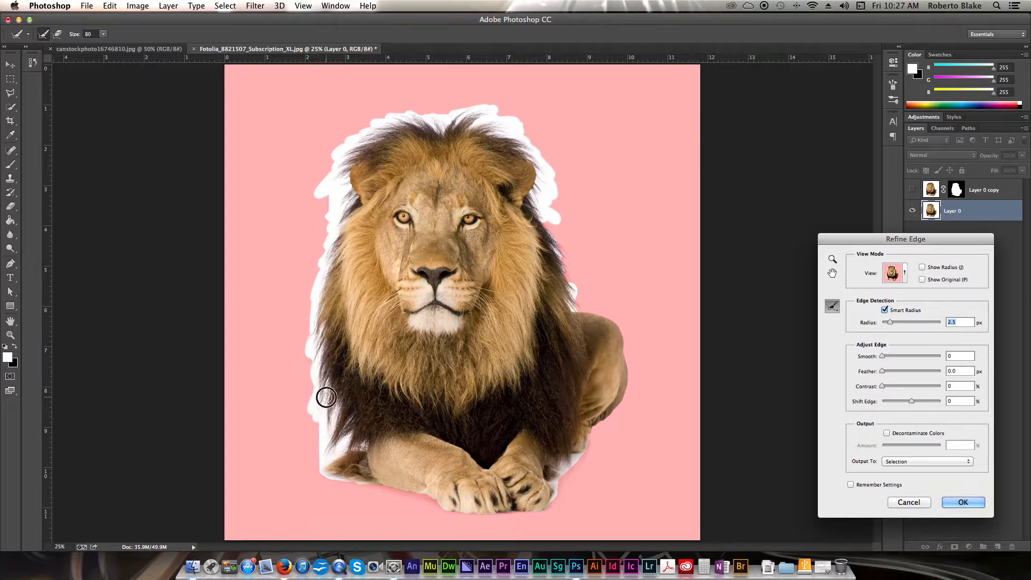
pyautogui.moveTo(326, 397); pyautogui.dragTo(331, 441)
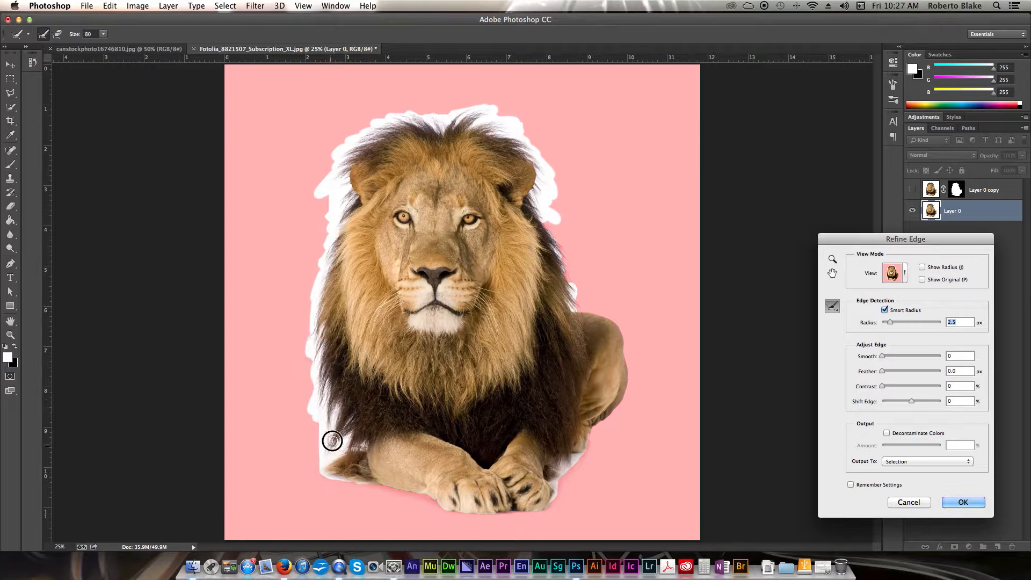
pyautogui.moveTo(332, 440); pyautogui.dragTo(358, 440)
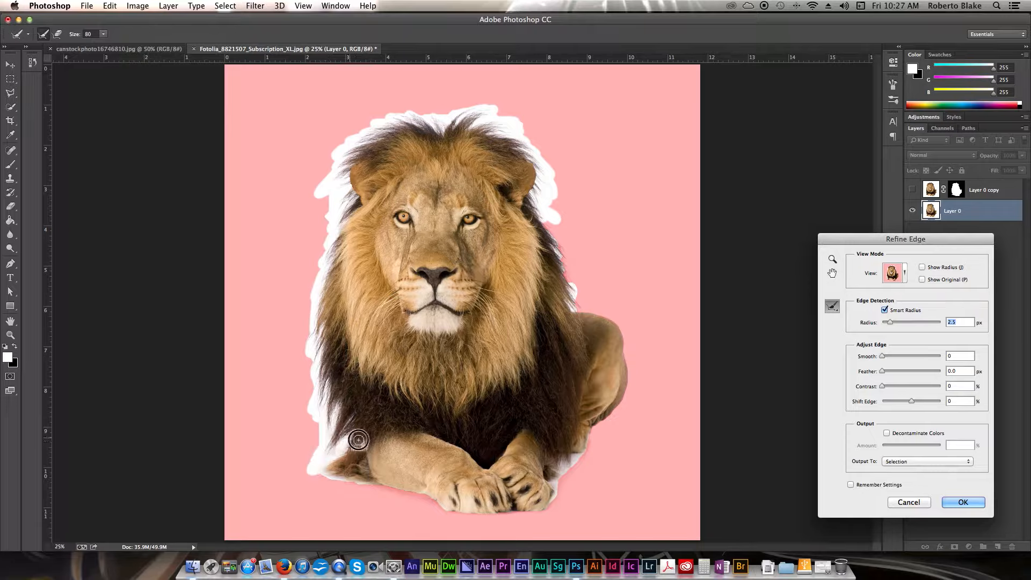
pyautogui.moveTo(359, 439); pyautogui.dragTo(335, 472)
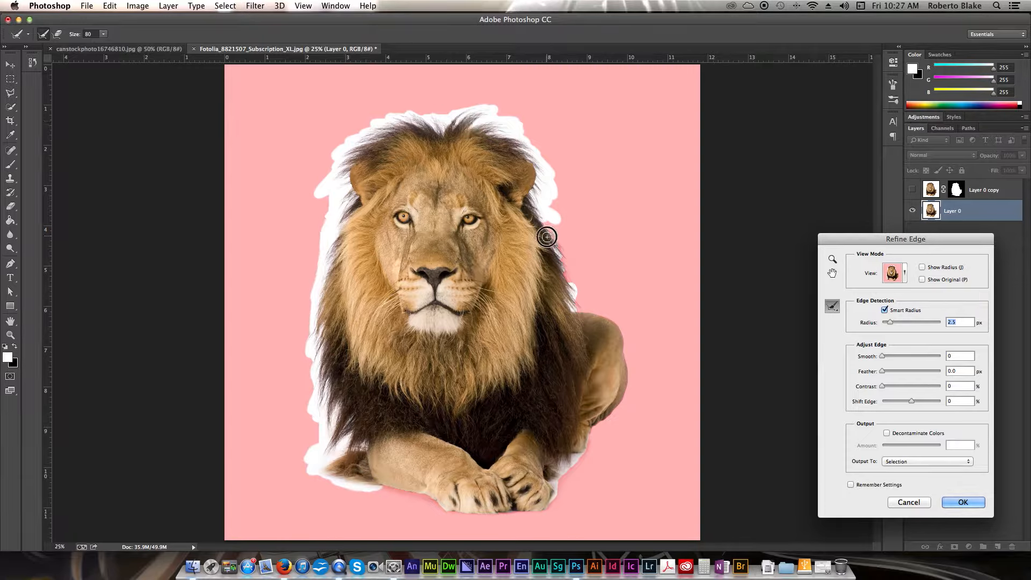
# Refine the right mane, back and haunch edges, then preview the cutout On Black.
pyautogui.moveTo(545, 237); pyautogui.dragTo(587, 308)
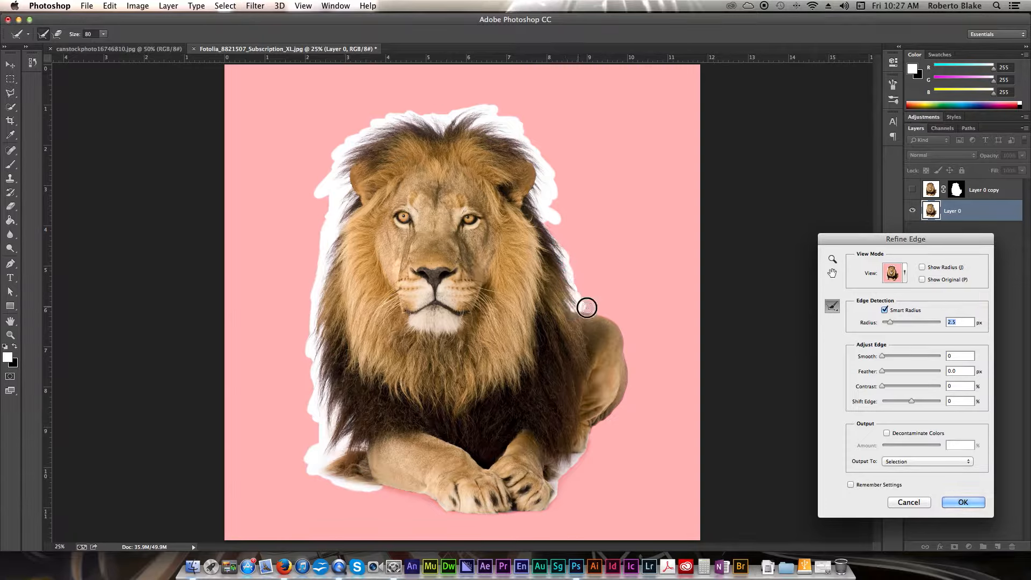
pyautogui.moveTo(586, 308); pyautogui.dragTo(607, 462)
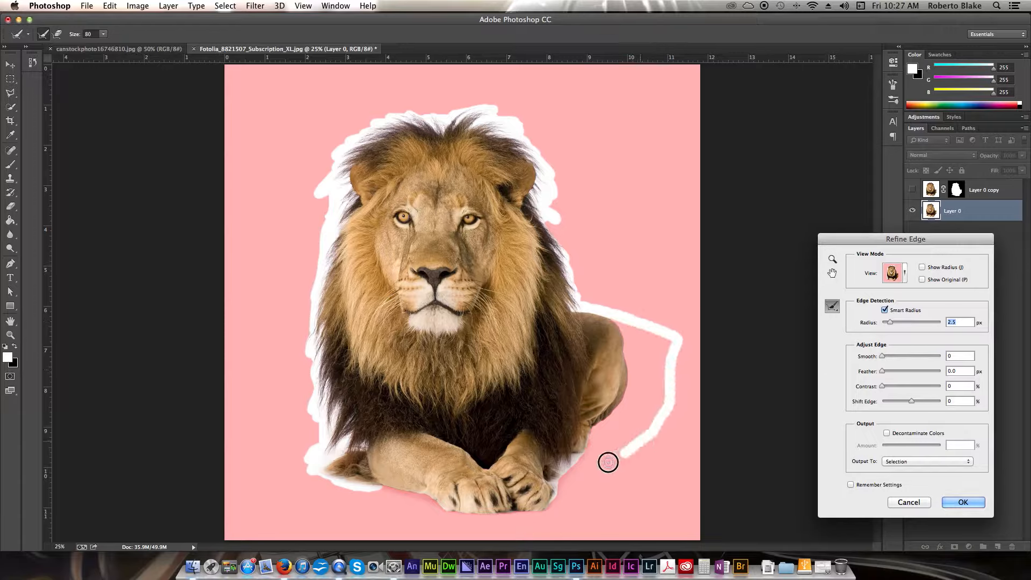
pyautogui.moveTo(607, 463); pyautogui.dragTo(563, 469)
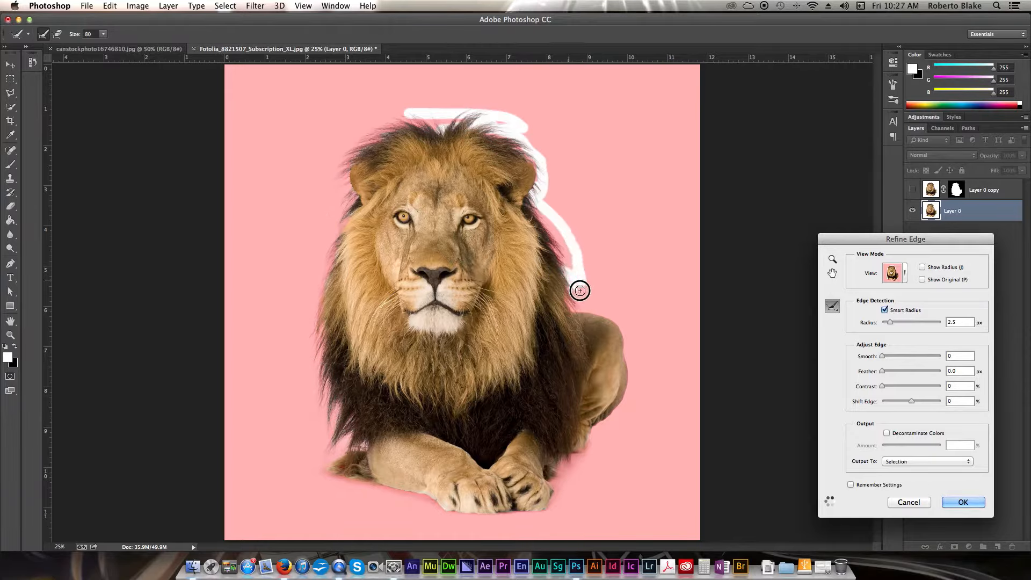
pyautogui.moveTo(580, 290); pyautogui.dragTo(342, 158)
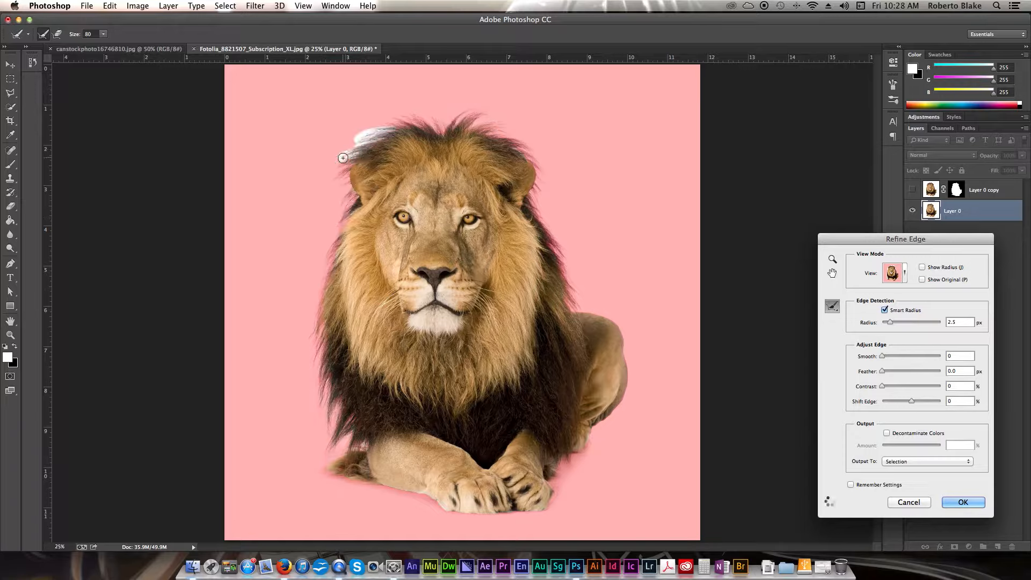
pyautogui.moveTo(342, 158); pyautogui.dragTo(546, 165)
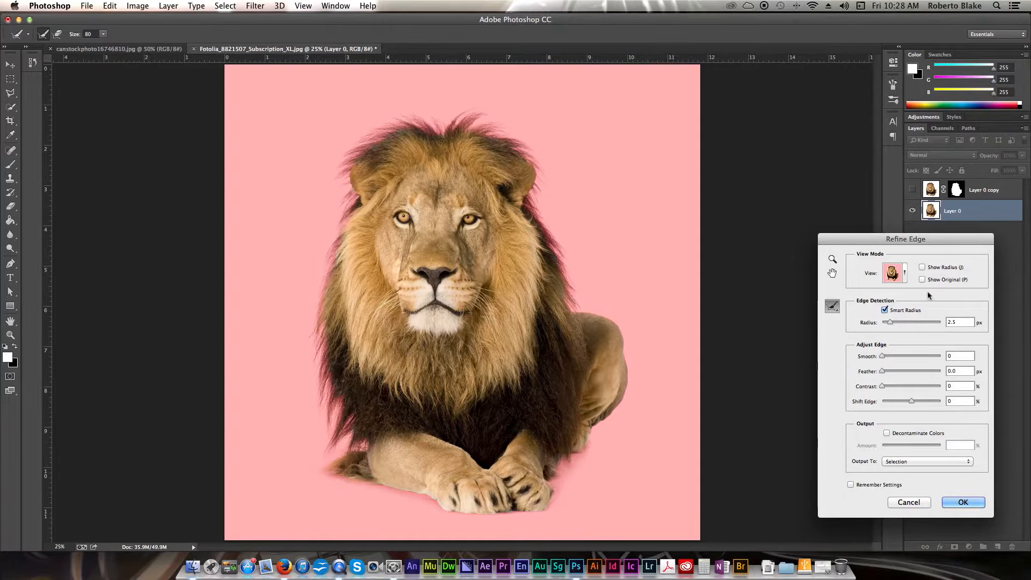
pyautogui.click(894, 273)
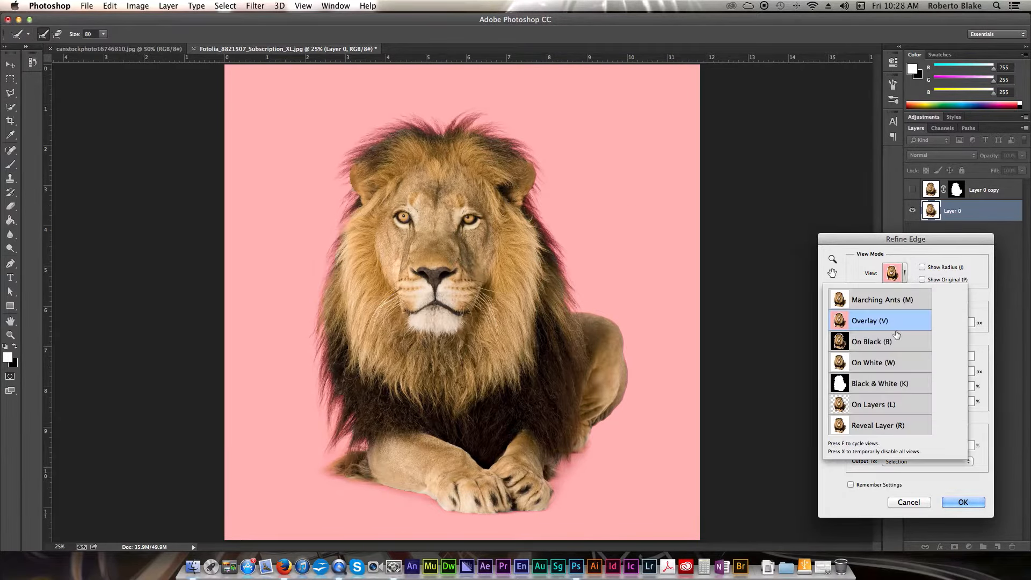
pyautogui.click(872, 341)
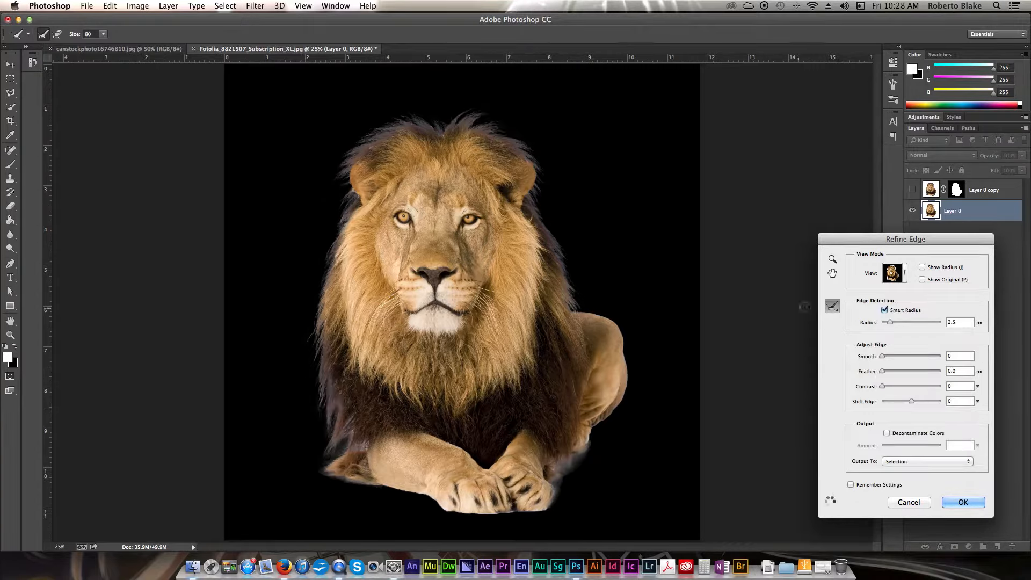
# Preview the cutout On White, Black & White, On Layers, then return to Black & White.
pyautogui.click(894, 272)
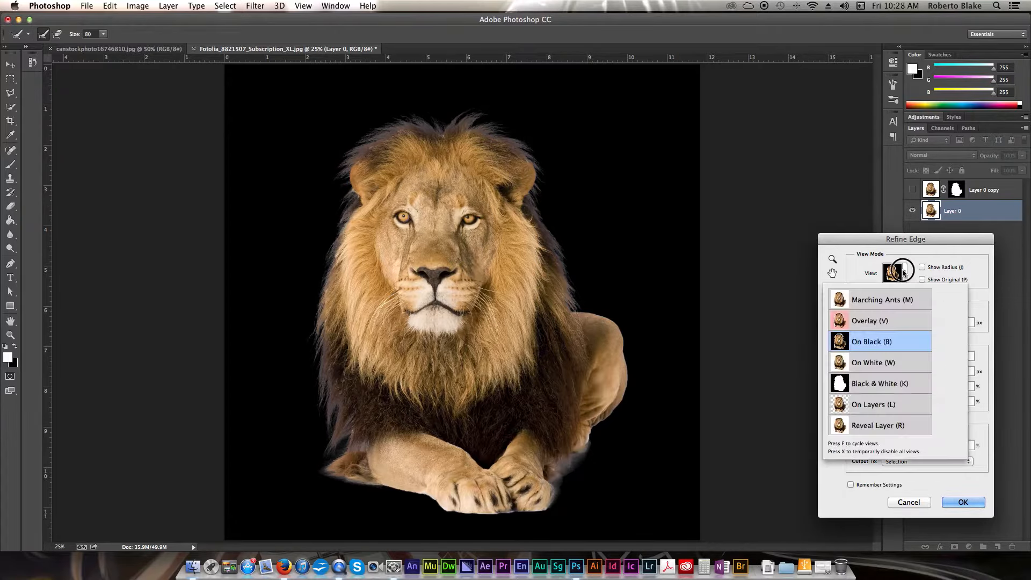
pyautogui.click(873, 363)
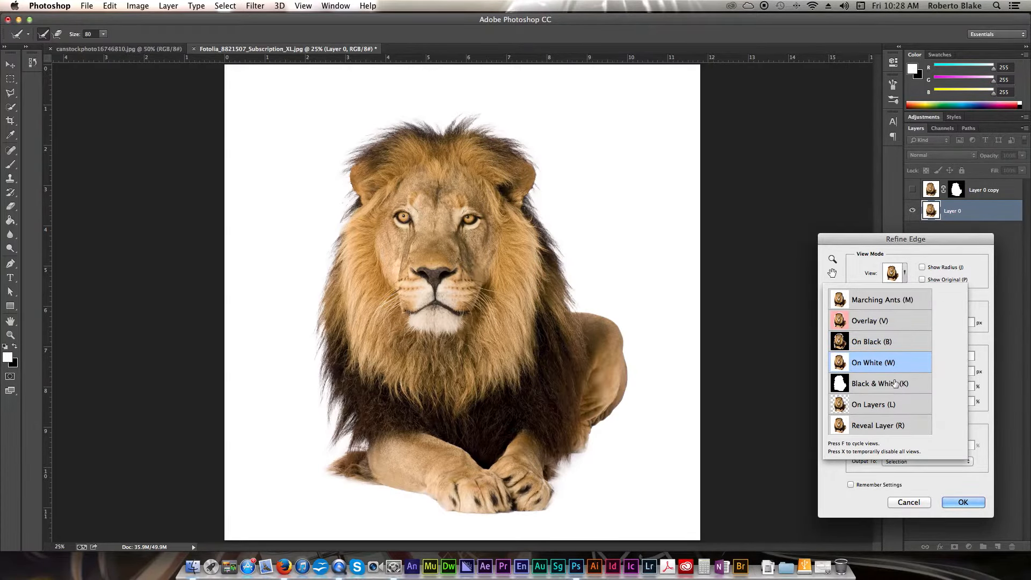
pyautogui.click(879, 383)
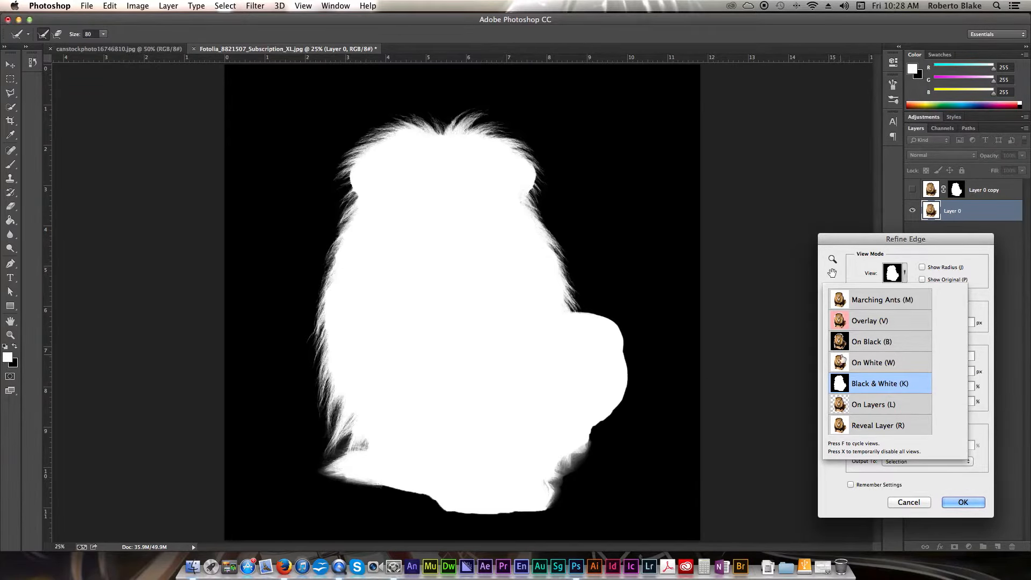
pyautogui.click(873, 404)
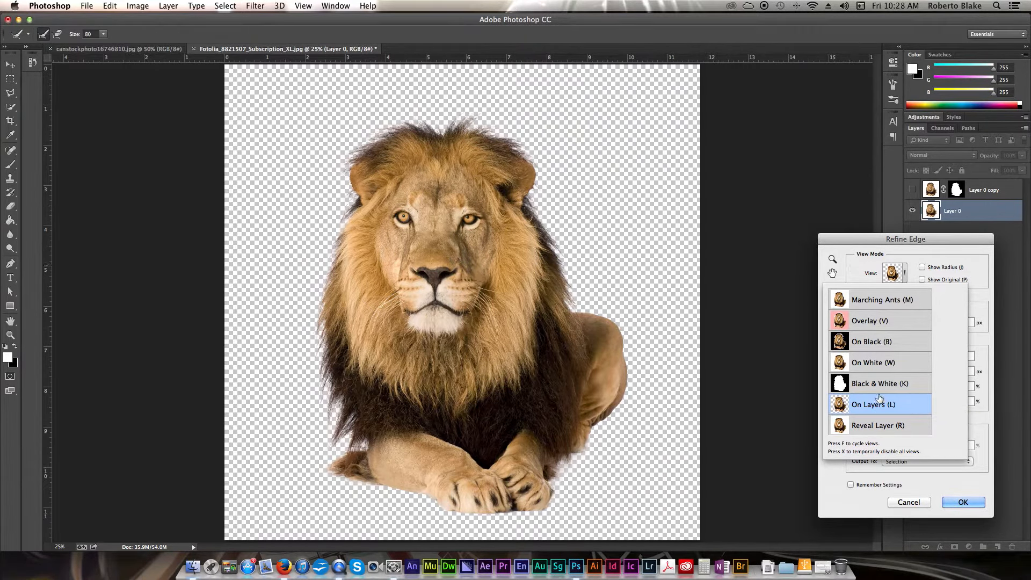
pyautogui.click(879, 384)
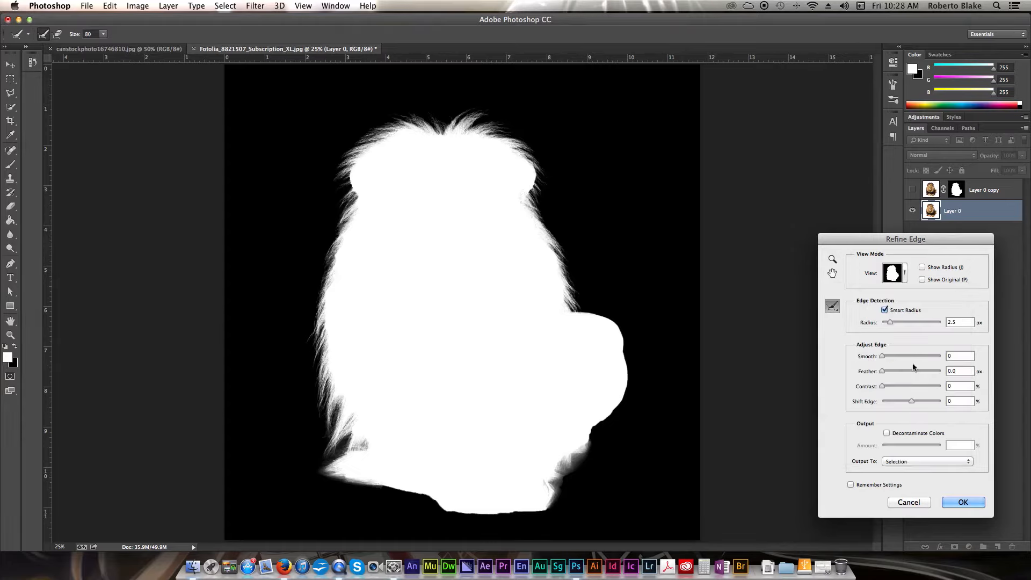
pyautogui.moveTo(916, 351)
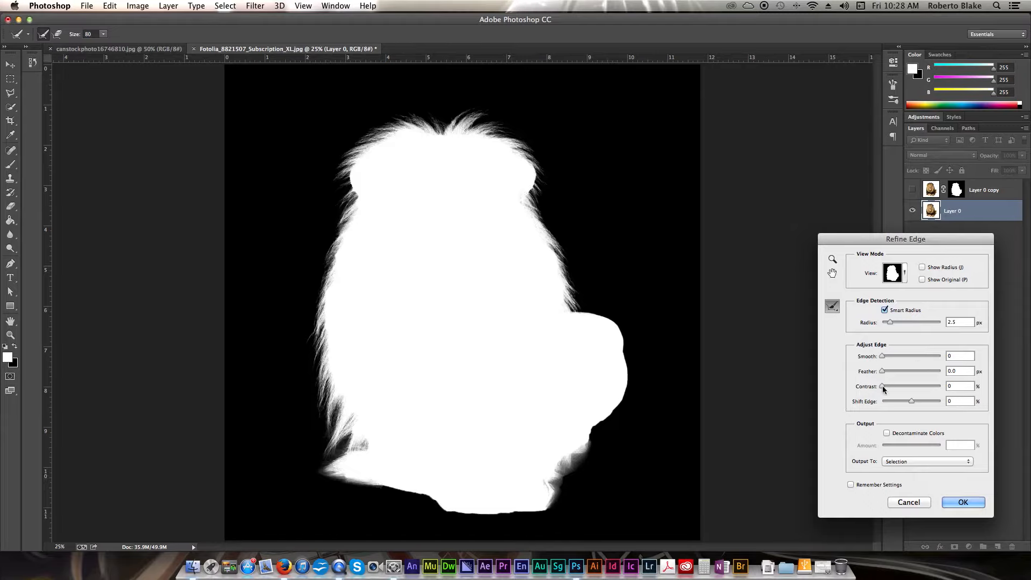
# Push edge Contrast up to around 80%, then ease it back to 20%.
pyautogui.moveTo(881, 386); pyautogui.dragTo(886, 386)
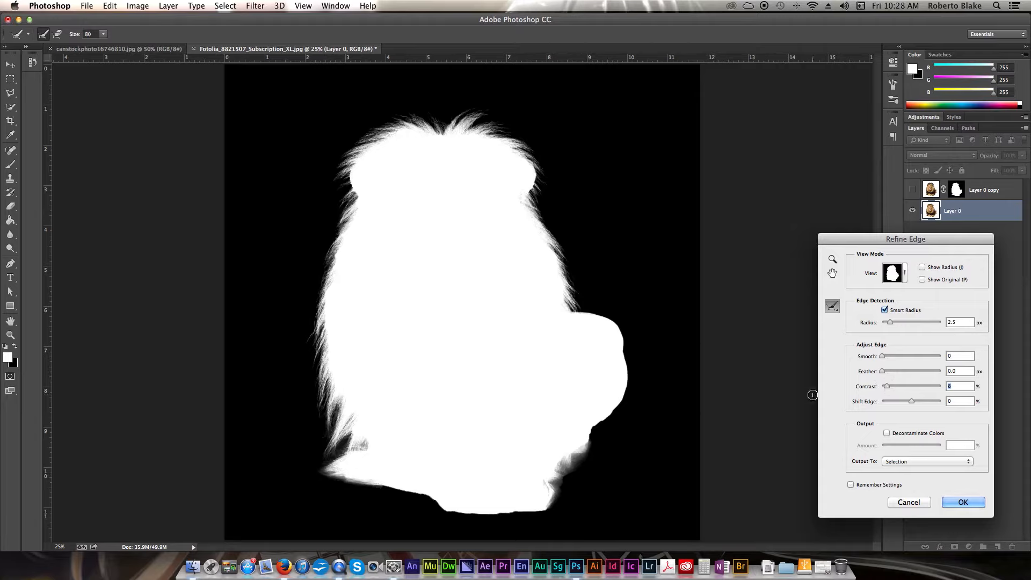
pyautogui.moveTo(888, 386); pyautogui.dragTo(910, 386)
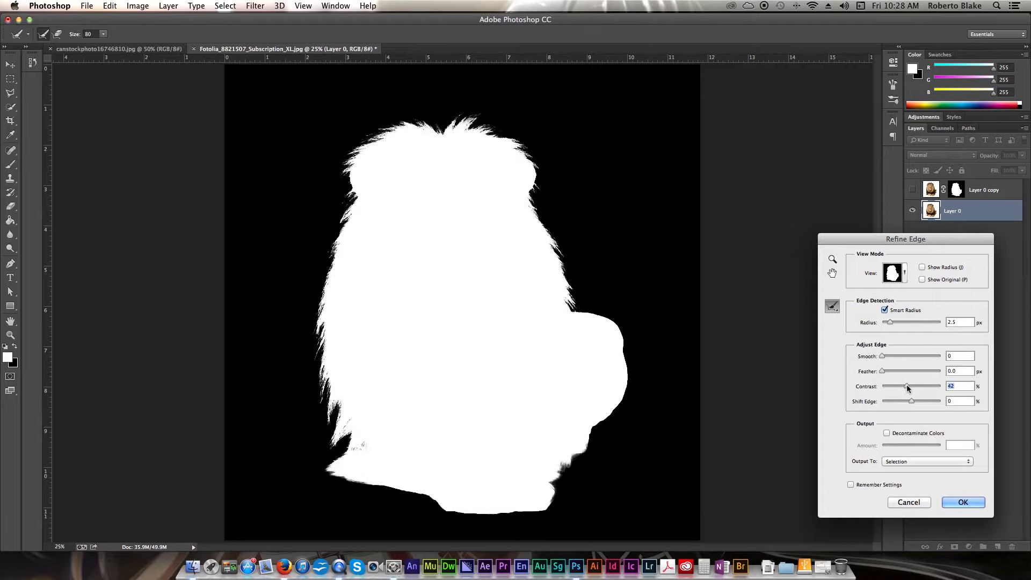
pyautogui.moveTo(907, 386); pyautogui.dragTo(901, 386)
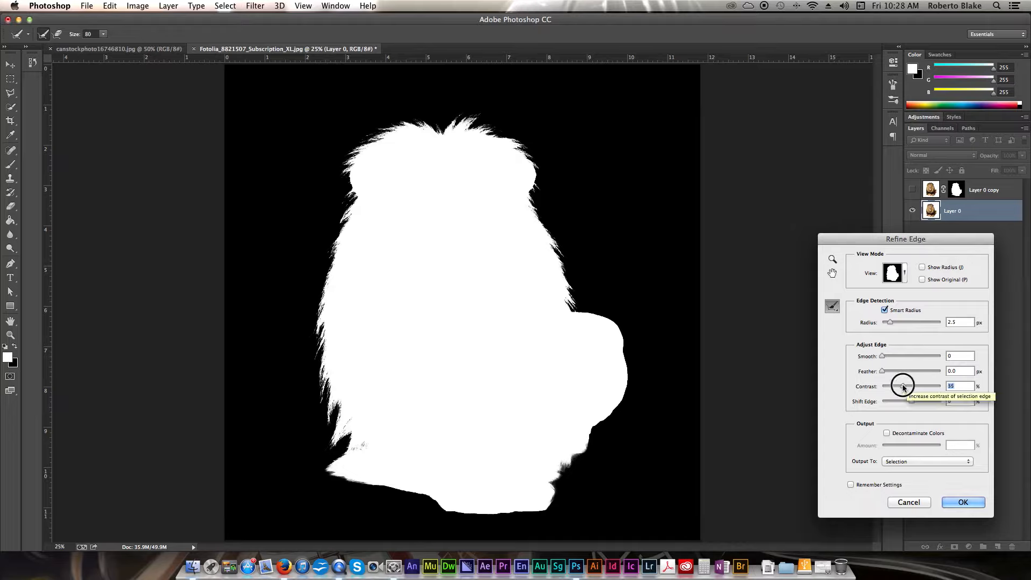
pyautogui.moveTo(906, 386); pyautogui.dragTo(895, 386)
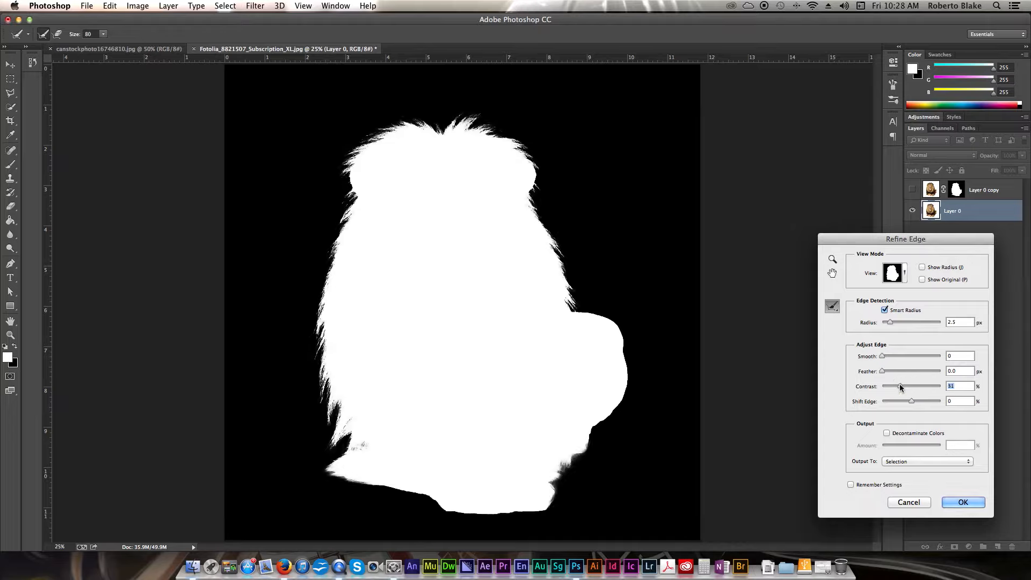
pyautogui.moveTo(910, 386); pyautogui.dragTo(897, 386)
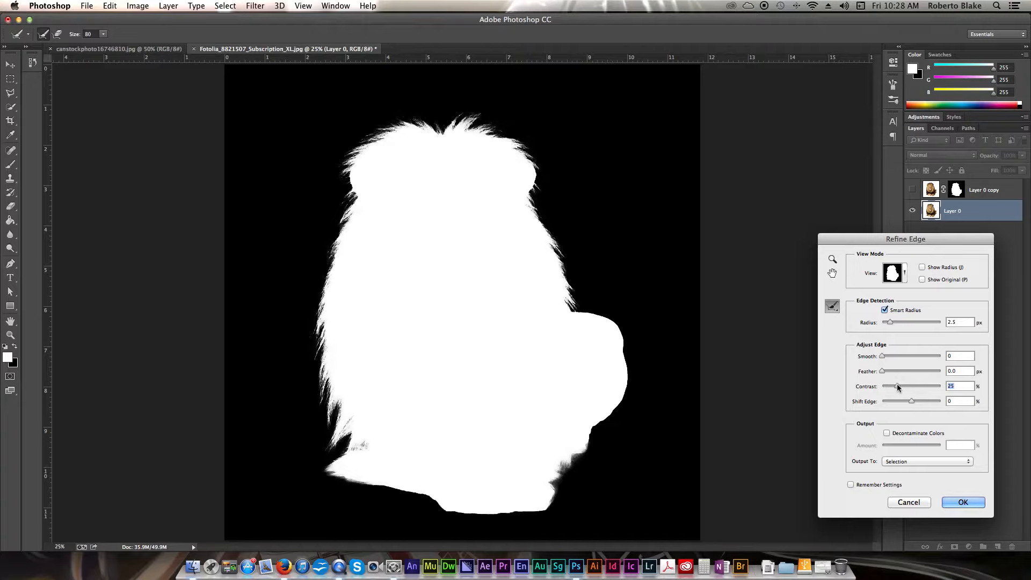
pyautogui.moveTo(898, 386); pyautogui.dragTo(893, 386)
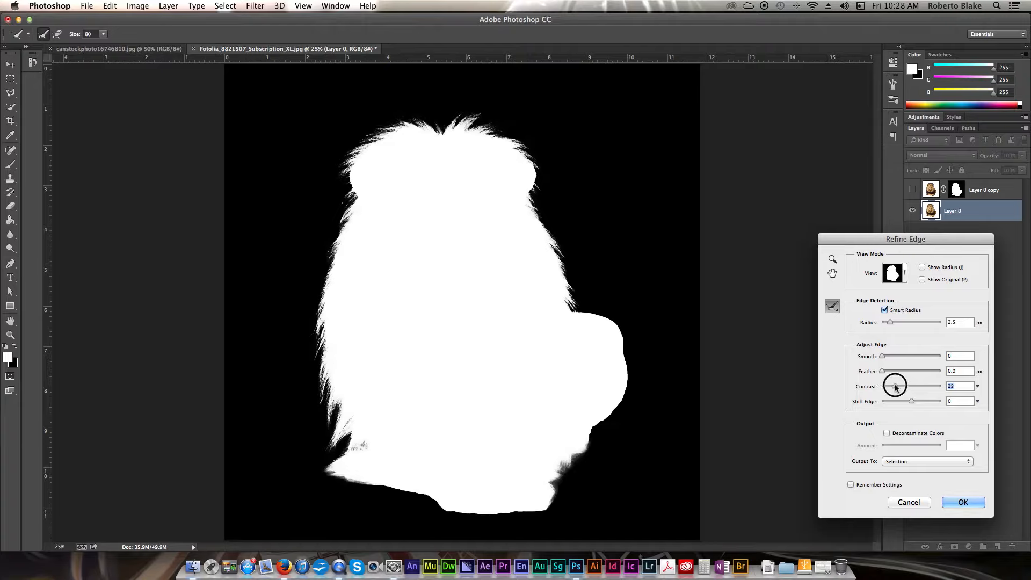
pyautogui.moveTo(897, 386); pyautogui.dragTo(893, 385)
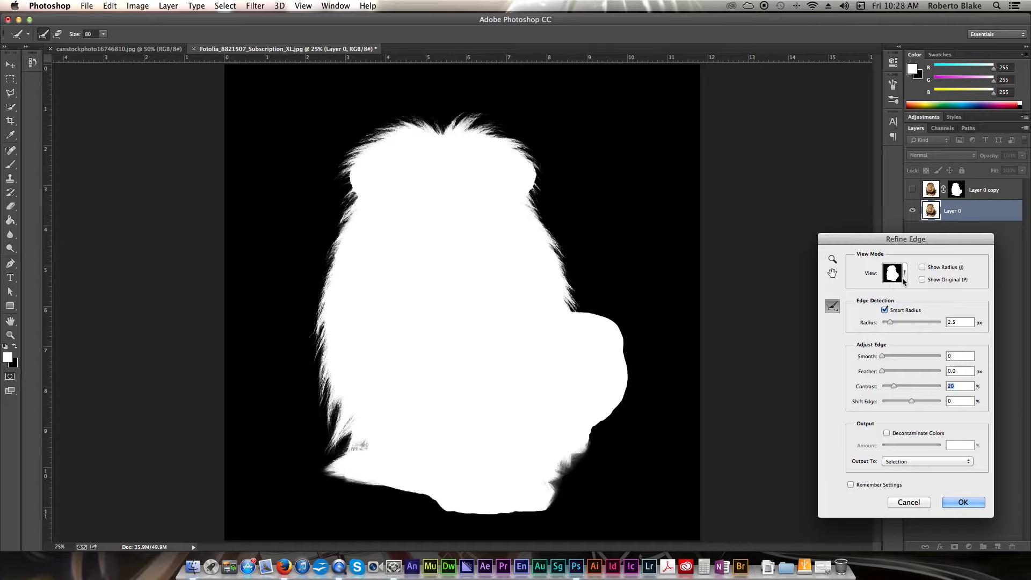
# Preview On Black and try several Feather values, settling on 0.8 px.
pyautogui.click(894, 273)
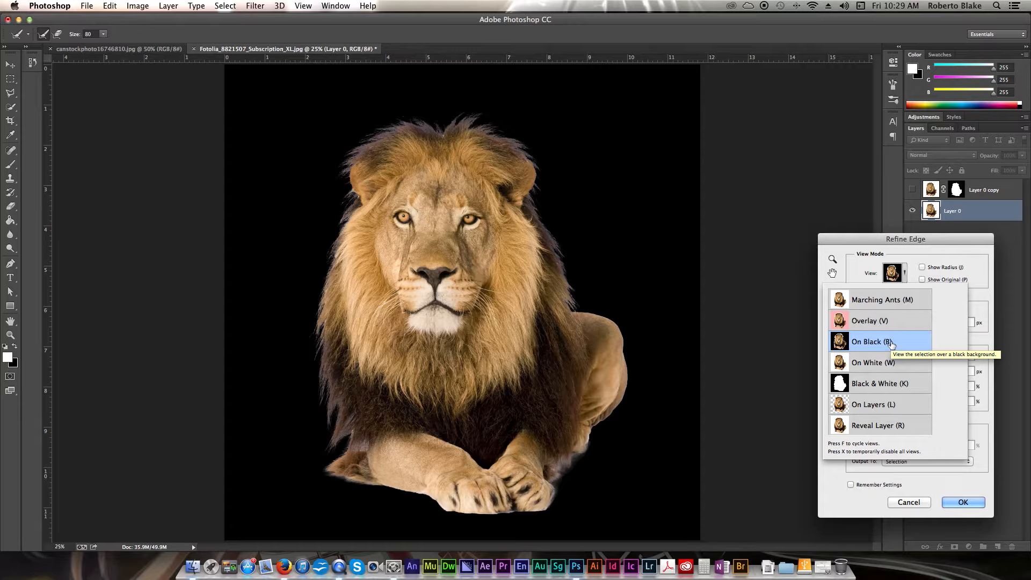
pyautogui.click(866, 341)
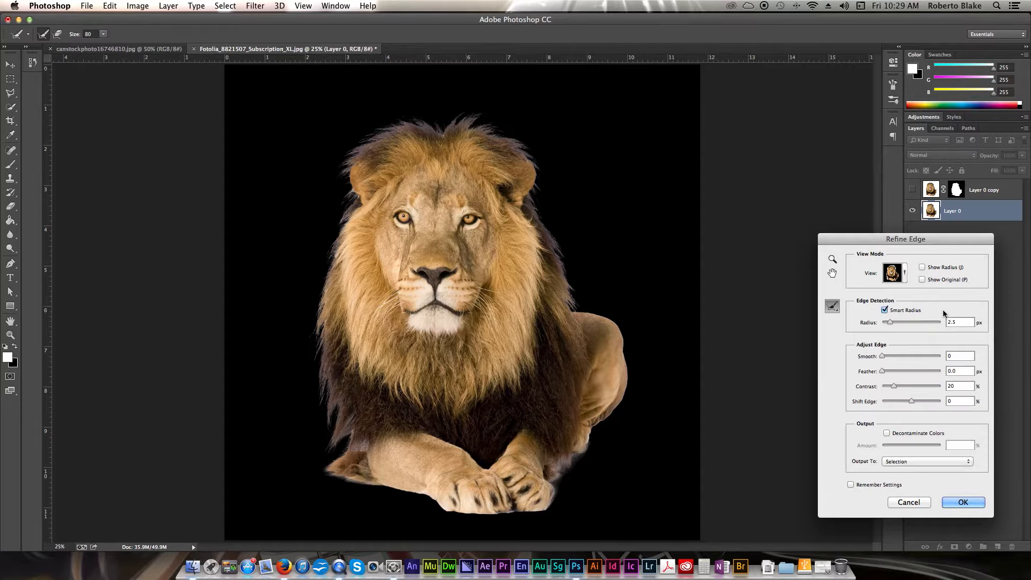
pyautogui.moveTo(894, 367)
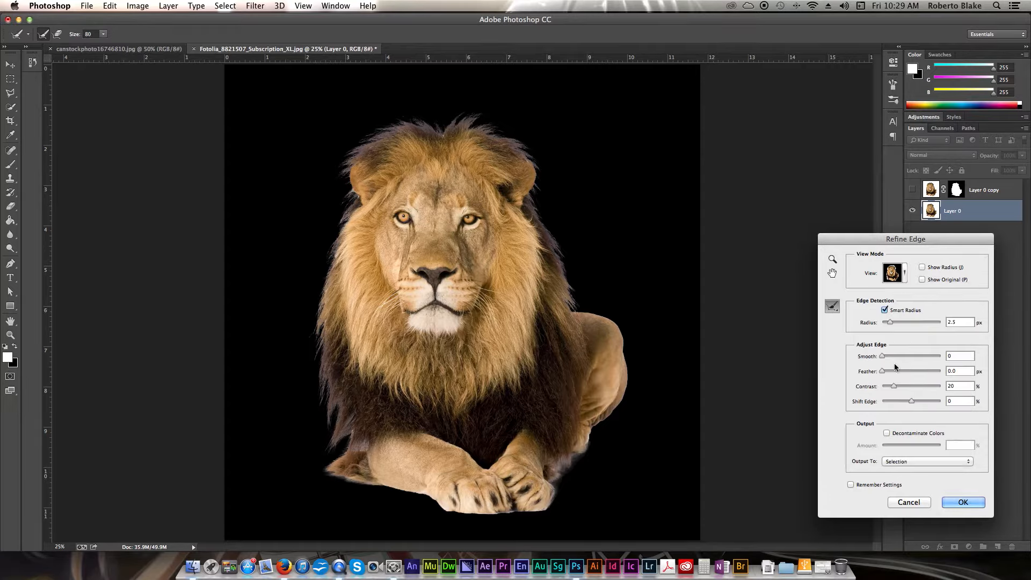
pyautogui.moveTo(884, 371); pyautogui.dragTo(894, 371)
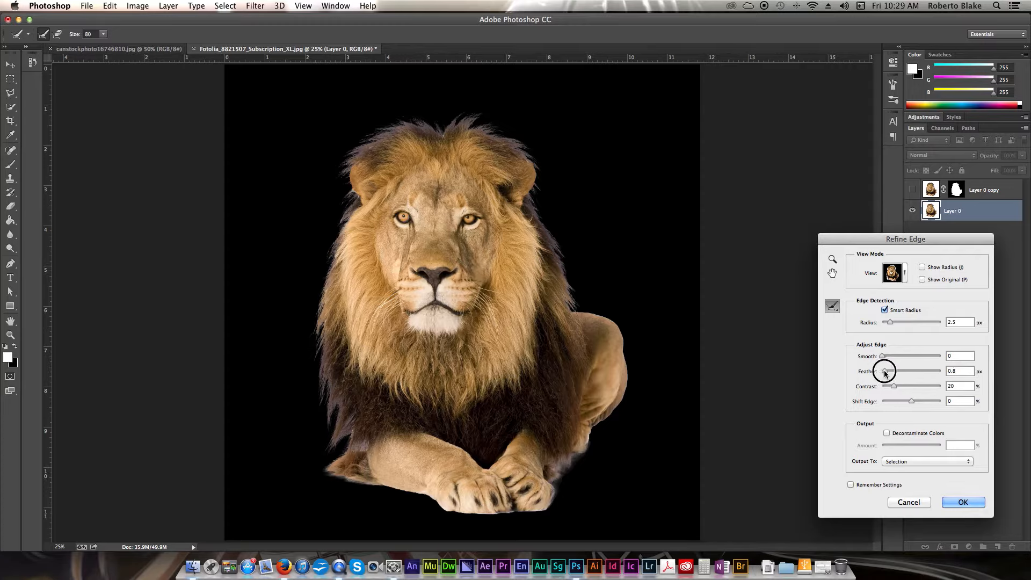
pyautogui.moveTo(884, 372)
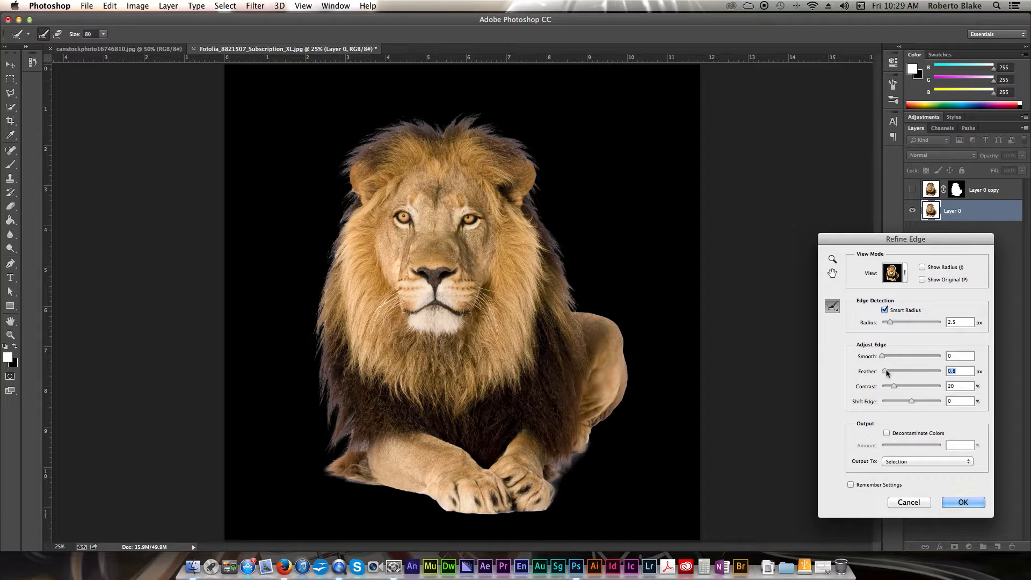
pyautogui.moveTo(890, 371); pyautogui.dragTo(894, 371)
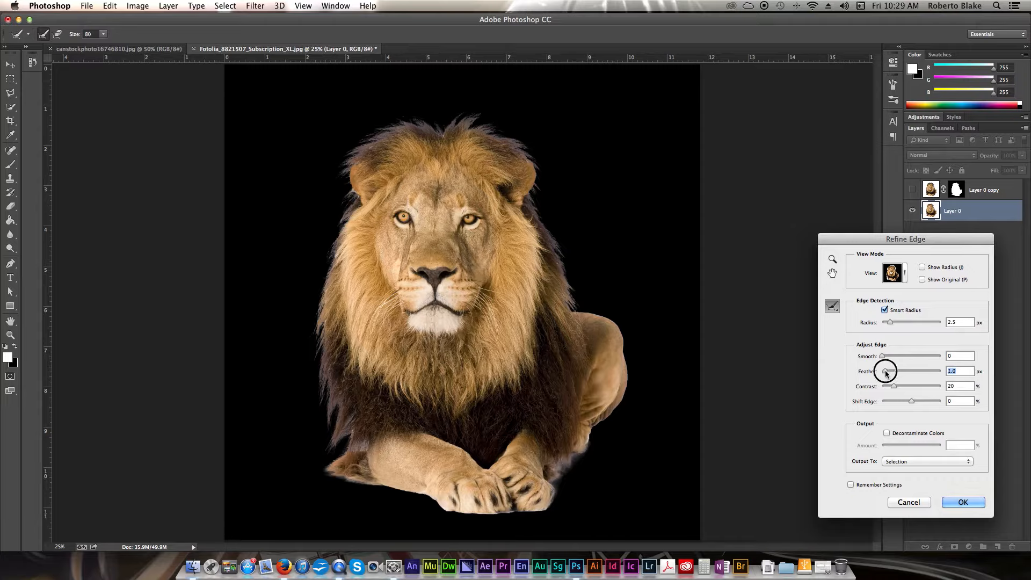
pyautogui.moveTo(885, 370); pyautogui.dragTo(889, 370)
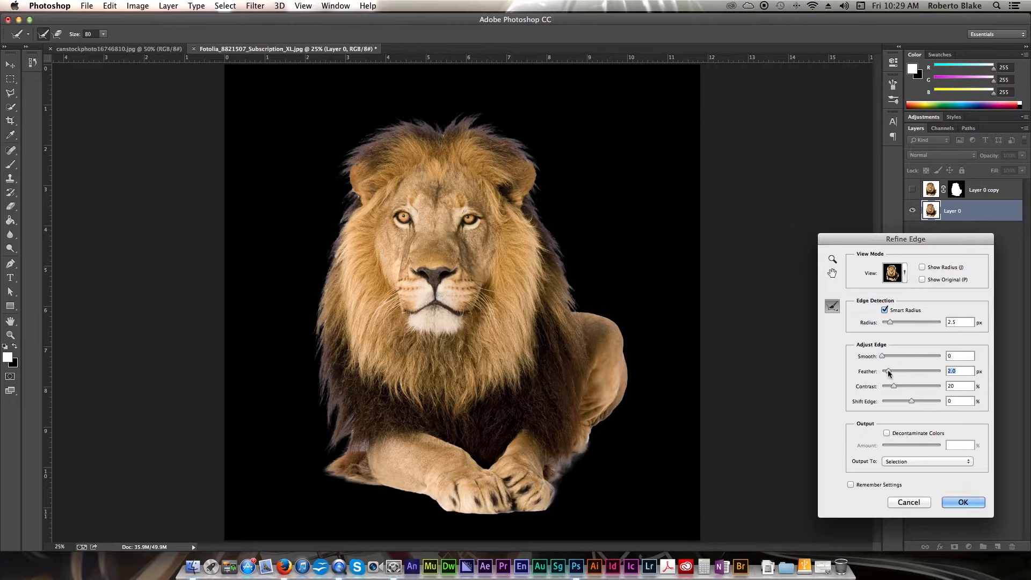
pyautogui.moveTo(893, 371); pyautogui.dragTo(886, 371)
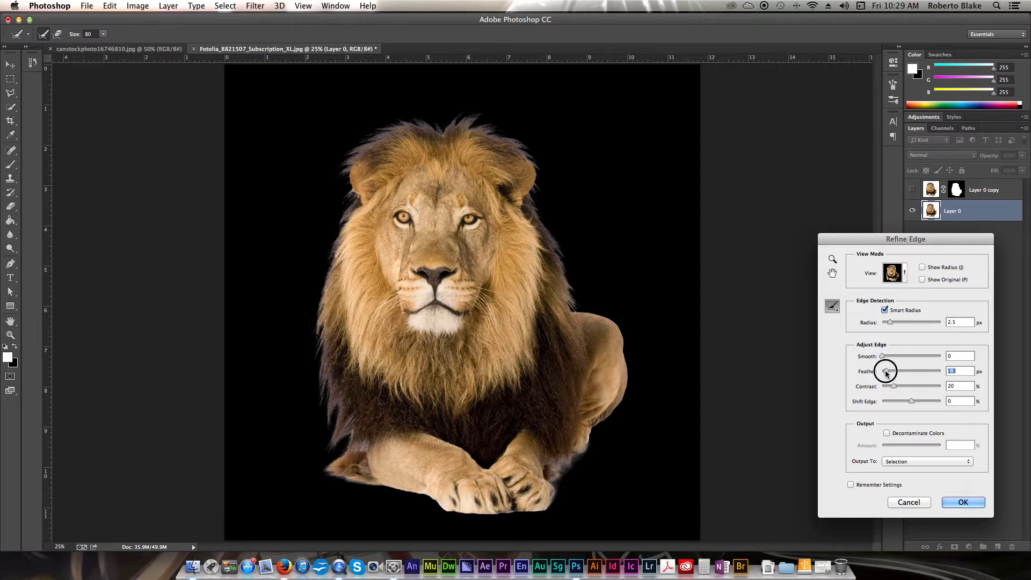
pyautogui.moveTo(886, 370); pyautogui.dragTo(893, 370)
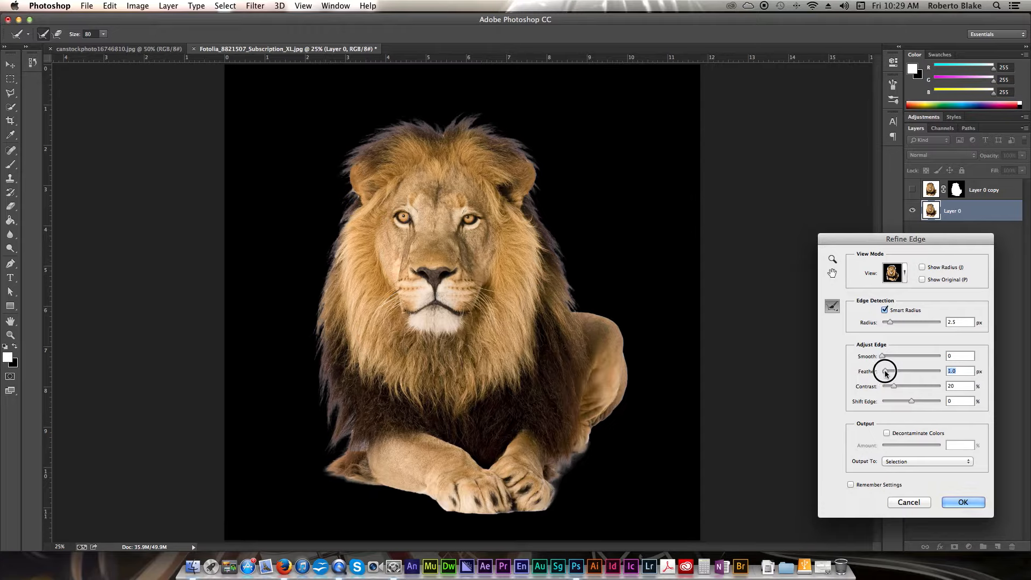
pyautogui.moveTo(884, 371); pyautogui.dragTo(894, 371)
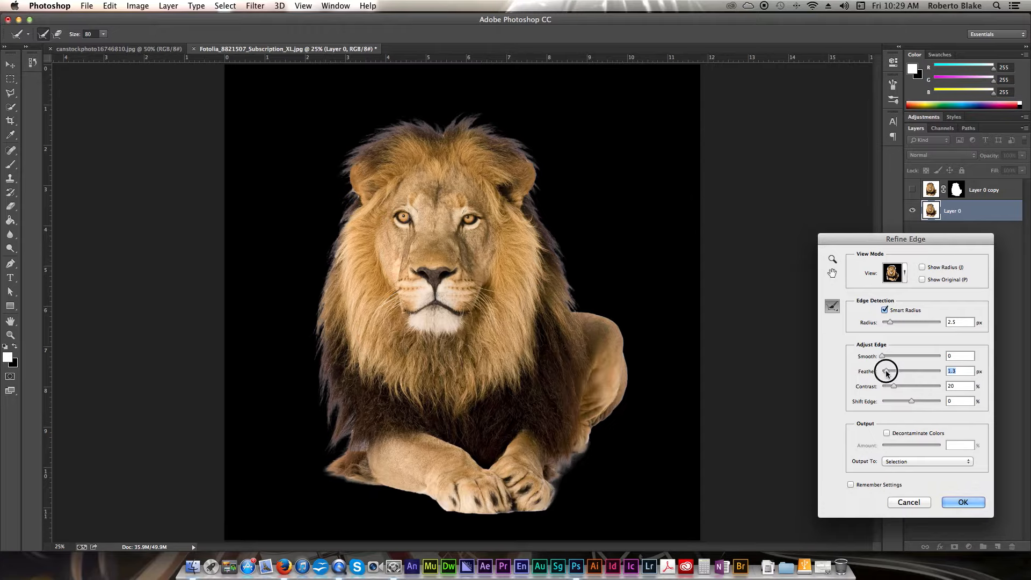
pyautogui.moveTo(892, 370); pyautogui.dragTo(884, 370)
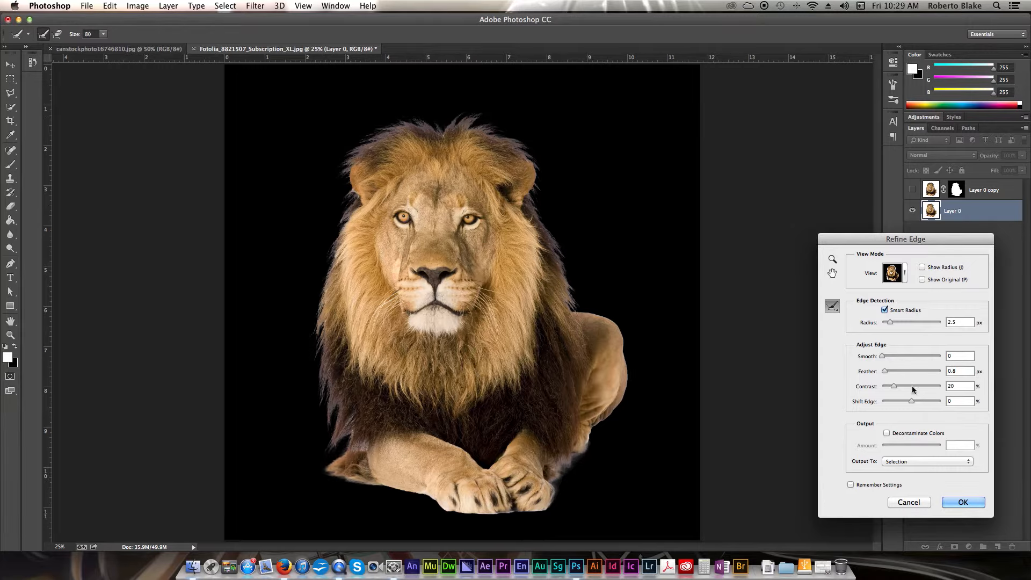
pyautogui.moveTo(911, 415)
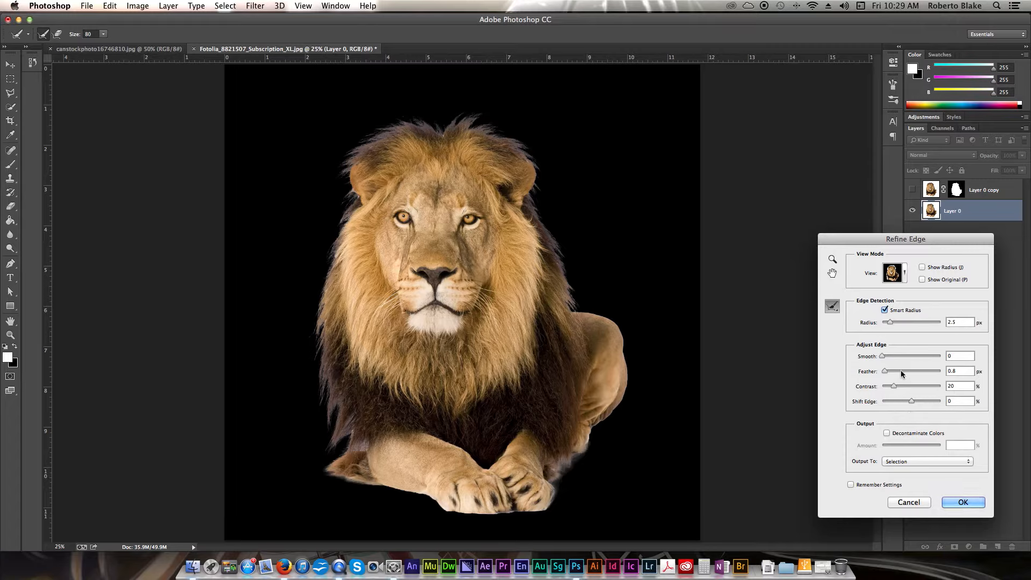
pyautogui.moveTo(895, 387)
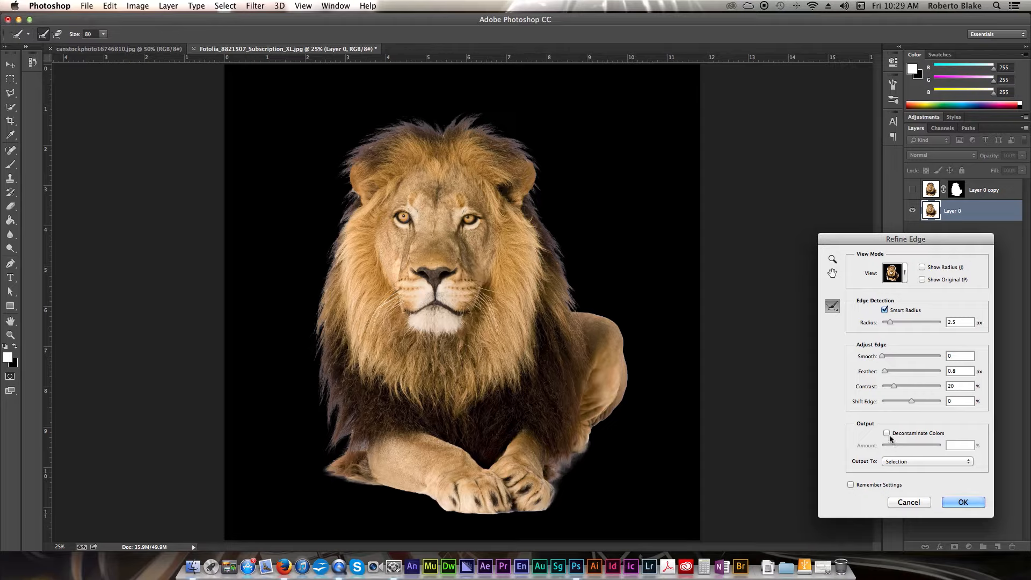
# Turn on Decontaminate Colors and raise the Amount to 100%.
pyautogui.click(887, 433)
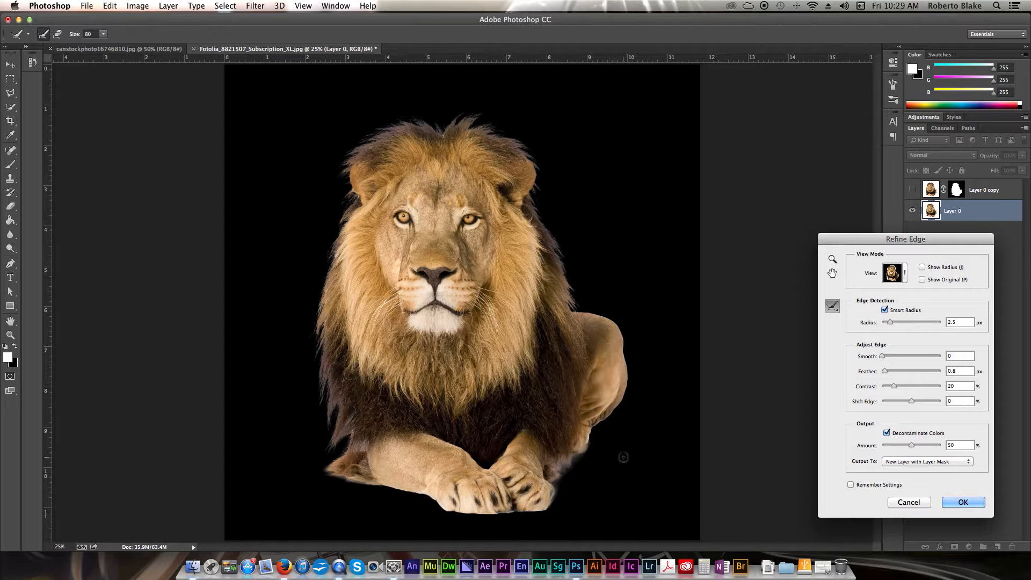
pyautogui.moveTo(662, 389)
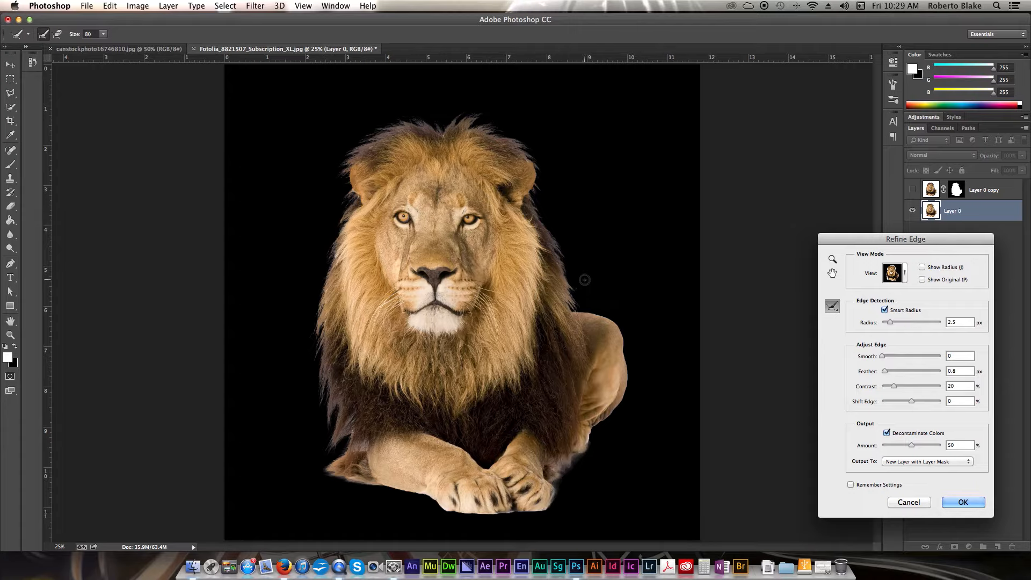
pyautogui.moveTo(683, 356)
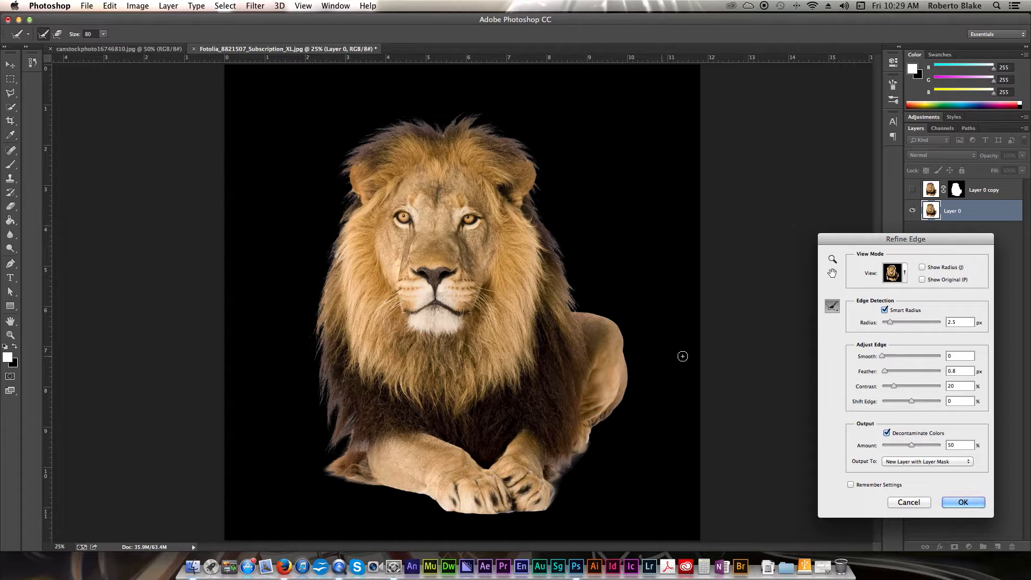
pyautogui.moveTo(911, 445); pyautogui.dragTo(919, 445)
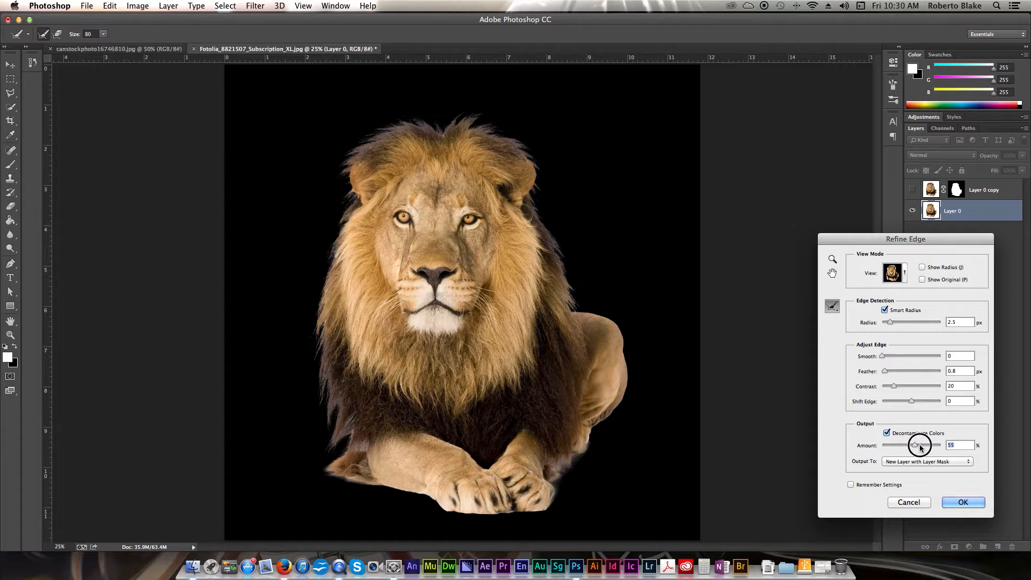
pyautogui.moveTo(919, 445); pyautogui.dragTo(940, 445)
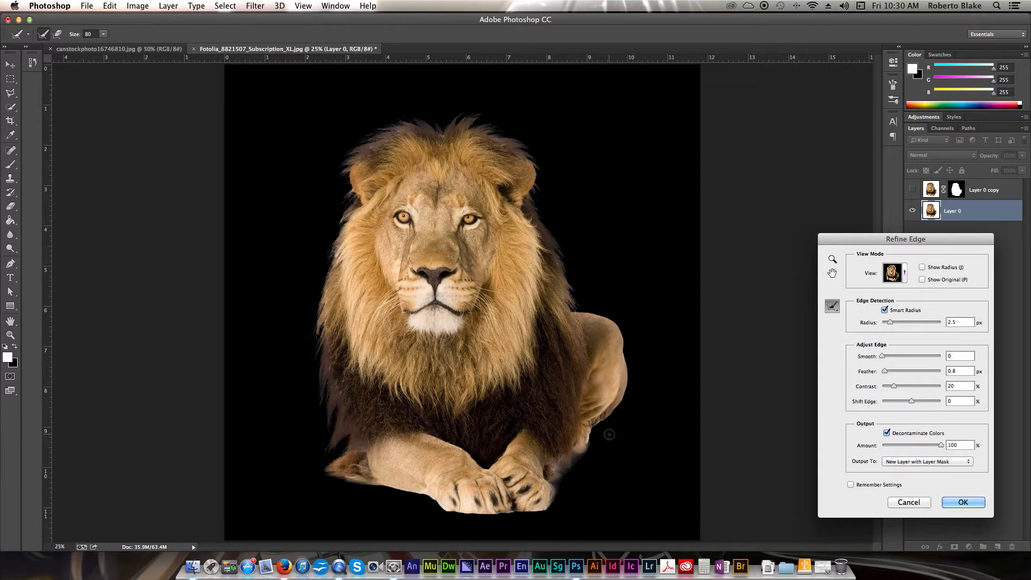
pyautogui.moveTo(667, 395)
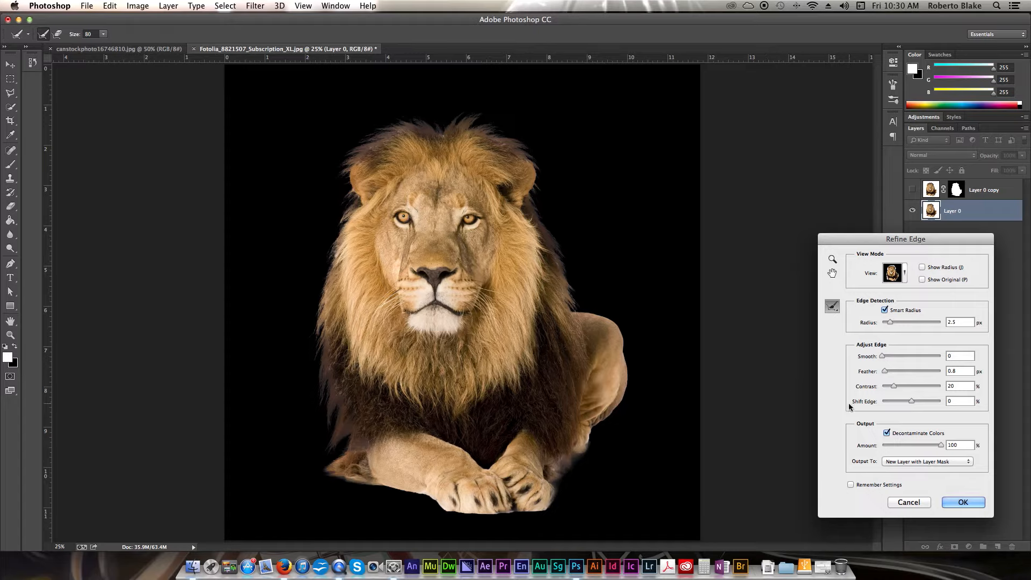
pyautogui.moveTo(838, 331)
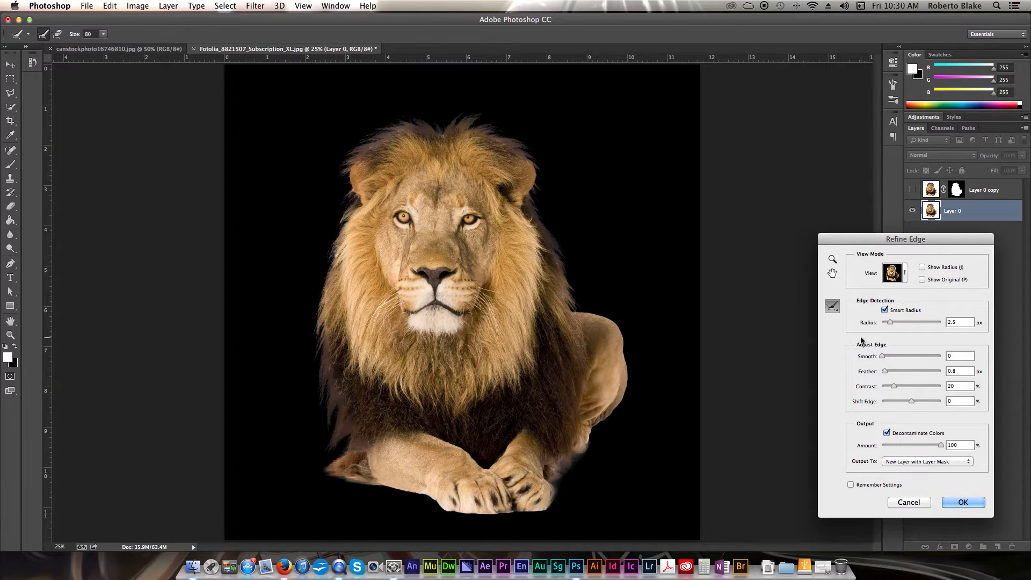
# Preview the decontaminated cutout as Overlay, Black & White mask, then On Layers.
pyautogui.click(893, 273)
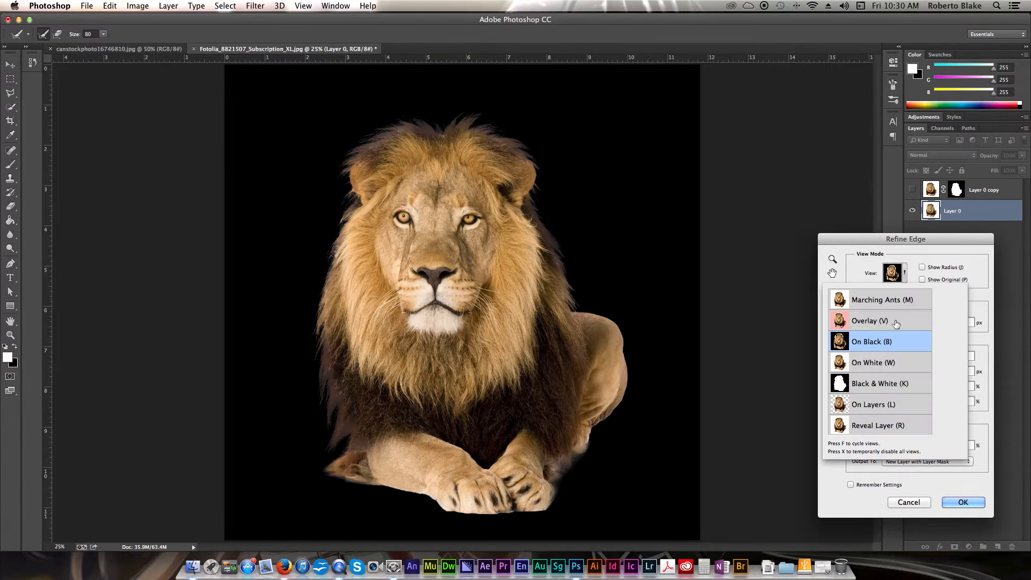
pyautogui.click(869, 320)
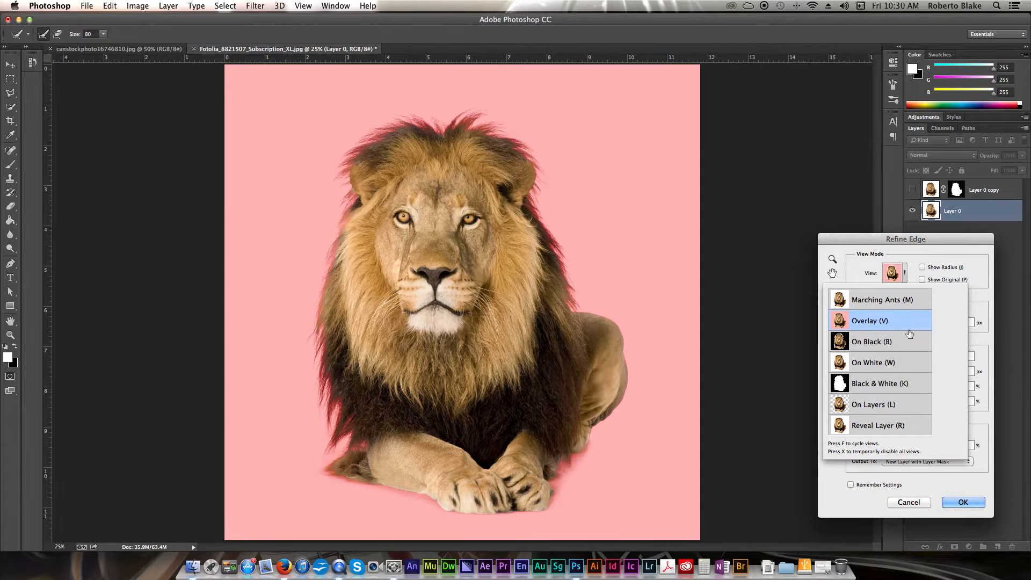
pyautogui.click(880, 383)
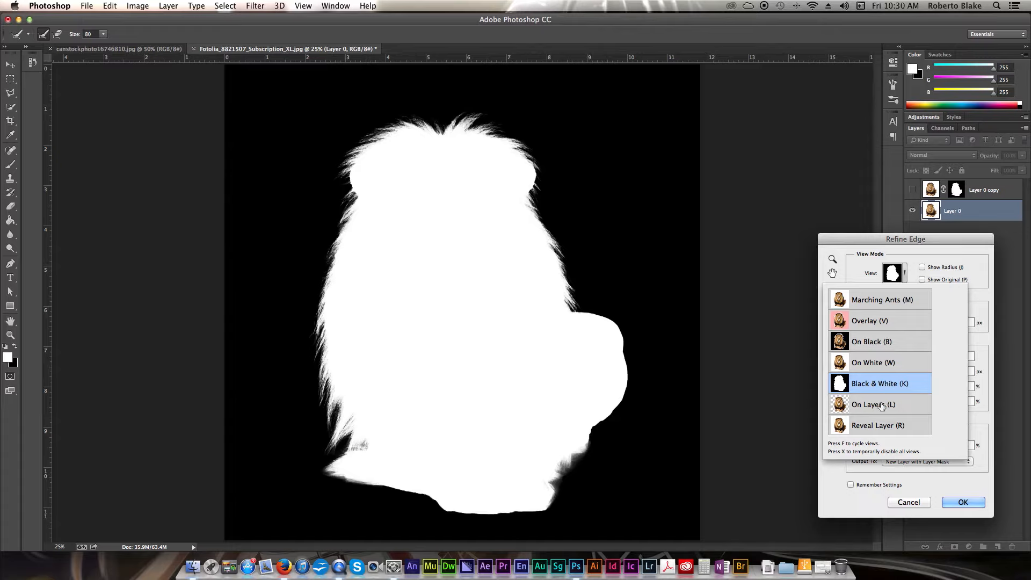
pyautogui.click(873, 404)
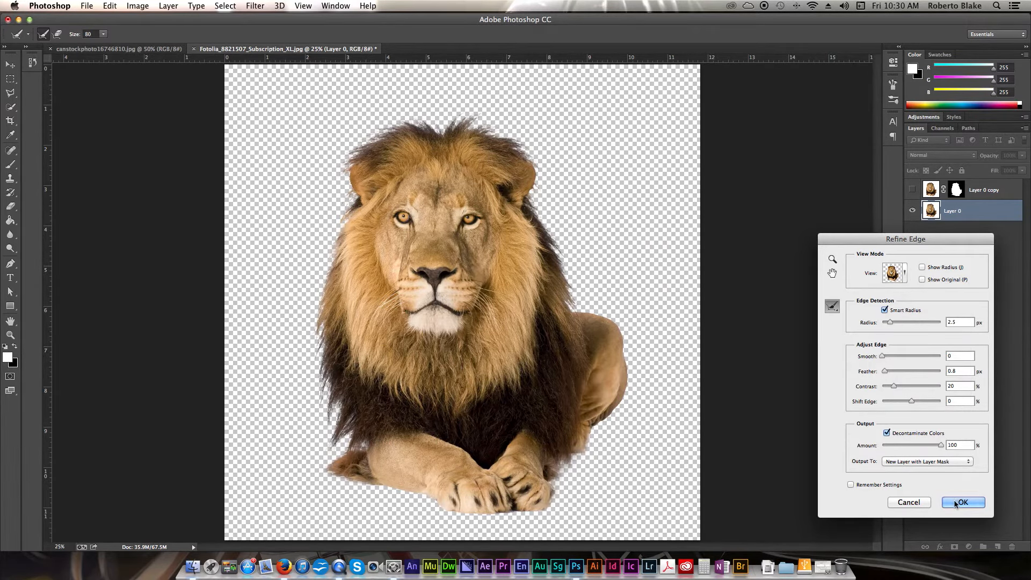
# Apply the Refine Edge settings with OK, then click the options-bar button again.
pyautogui.click(963, 502)
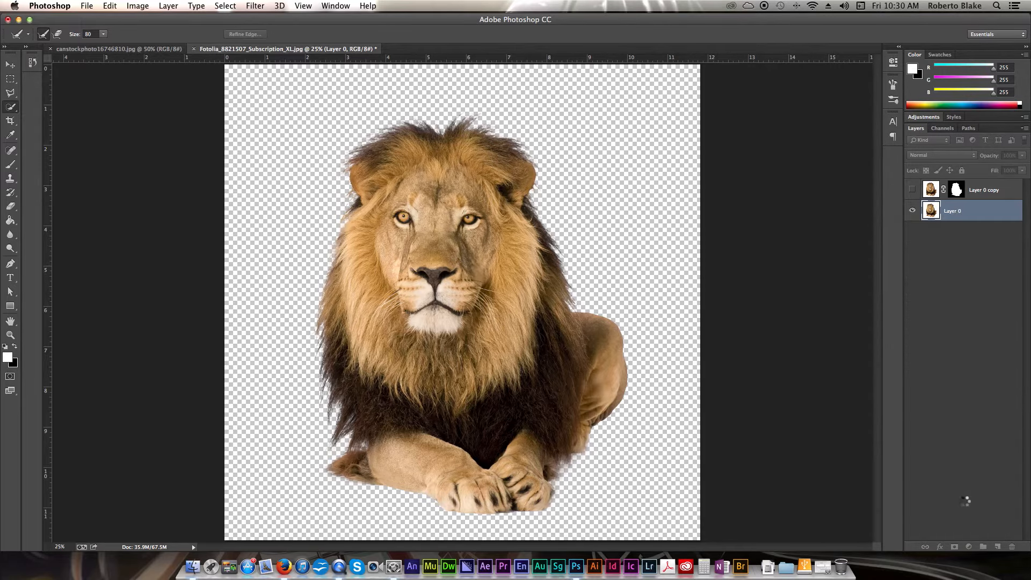
pyautogui.click(244, 33)
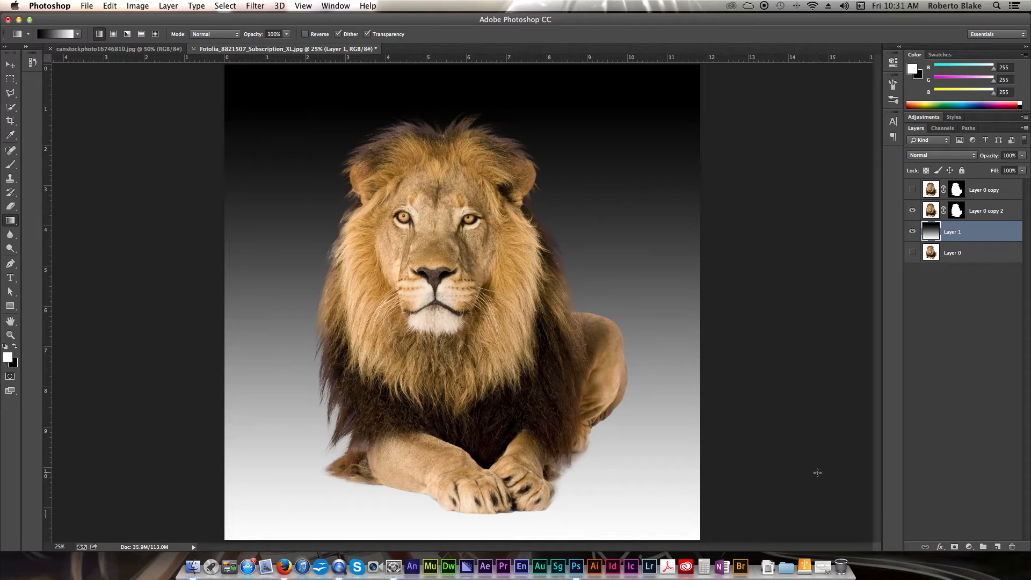
pyautogui.moveTo(823, 466)
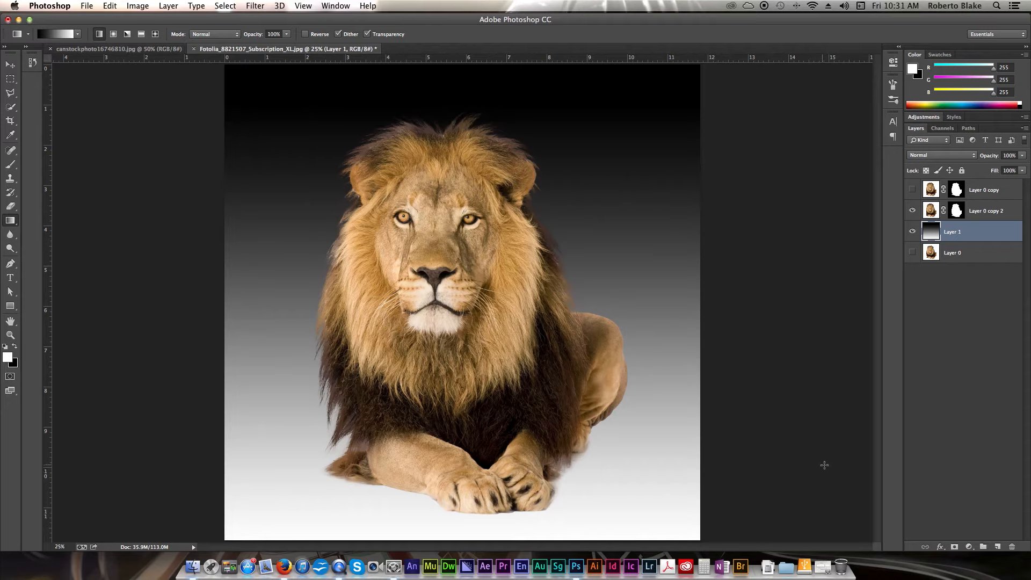
pyautogui.moveTo(841, 450)
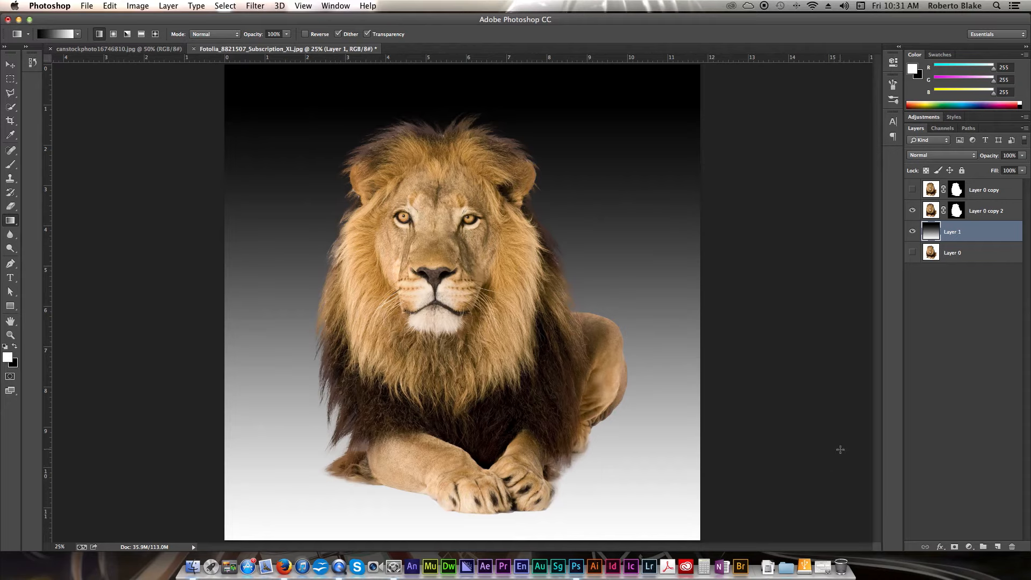